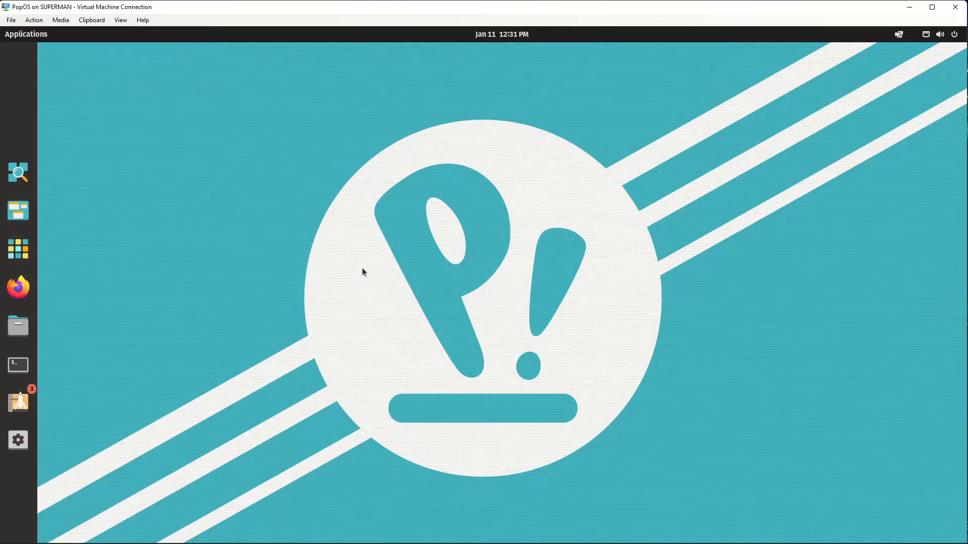
# Open fileflows.com in Firefox and go to Downloads, FileFlows Server, Linux instructions.
pyautogui.click(18, 287)
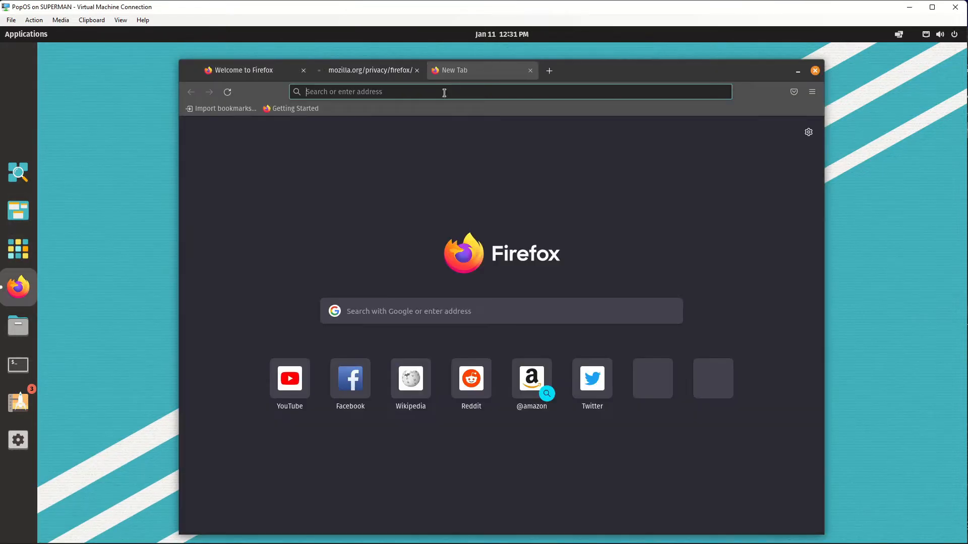
pyautogui.write('filefloww')
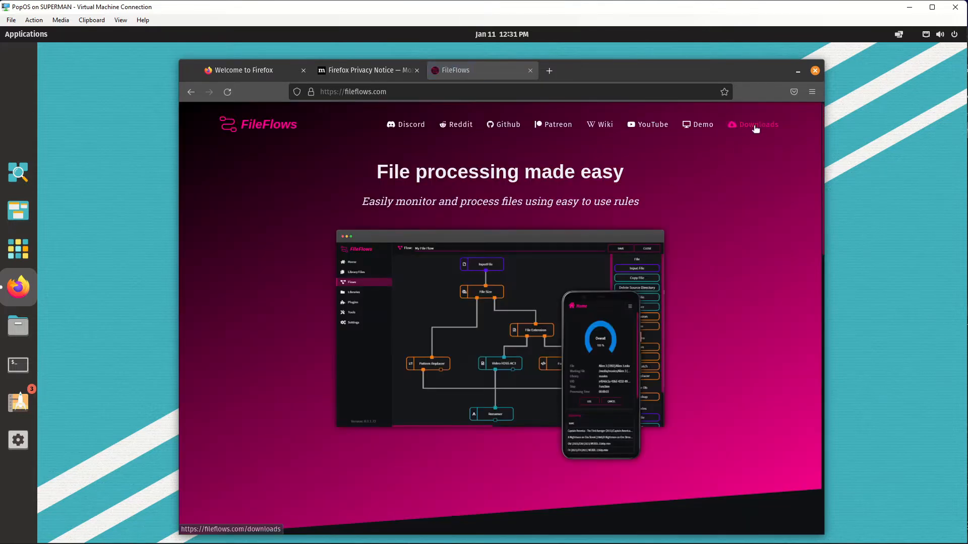
pyautogui.click(757, 124)
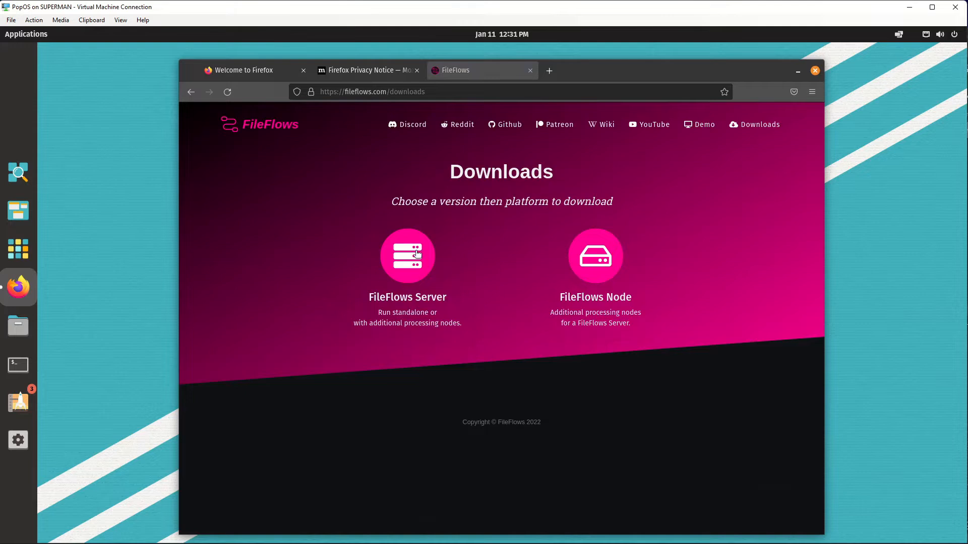
pyautogui.moveTo(408, 270)
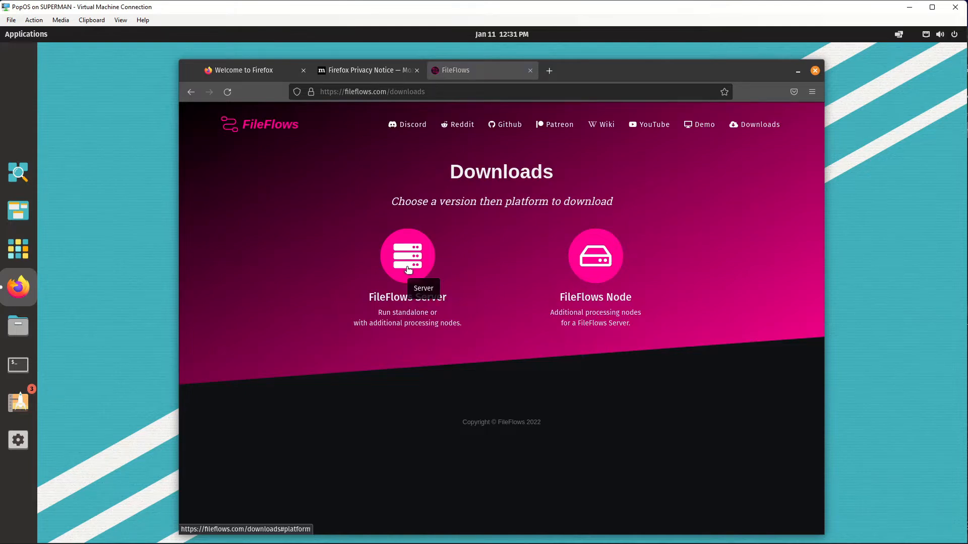
pyautogui.click(407, 256)
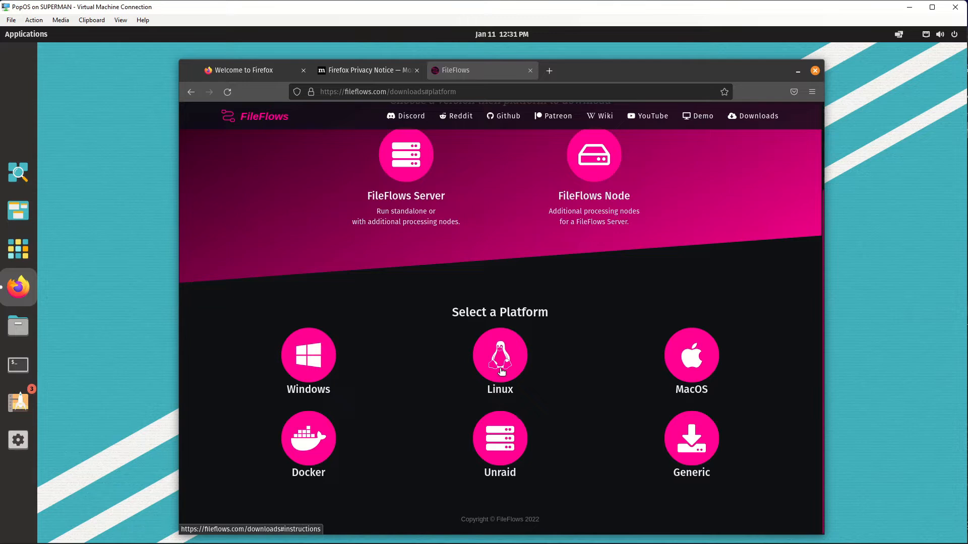
pyautogui.click(499, 355)
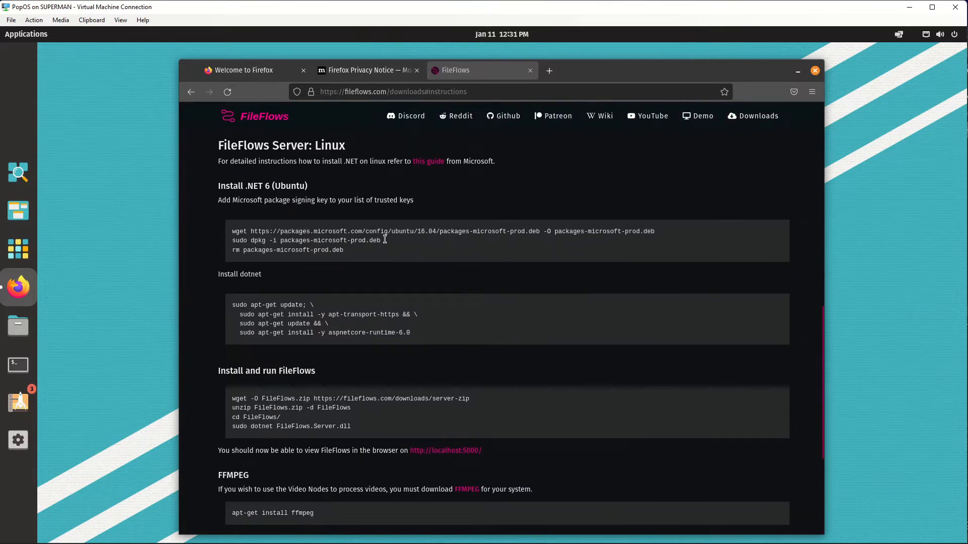
pyautogui.moveTo(396, 288)
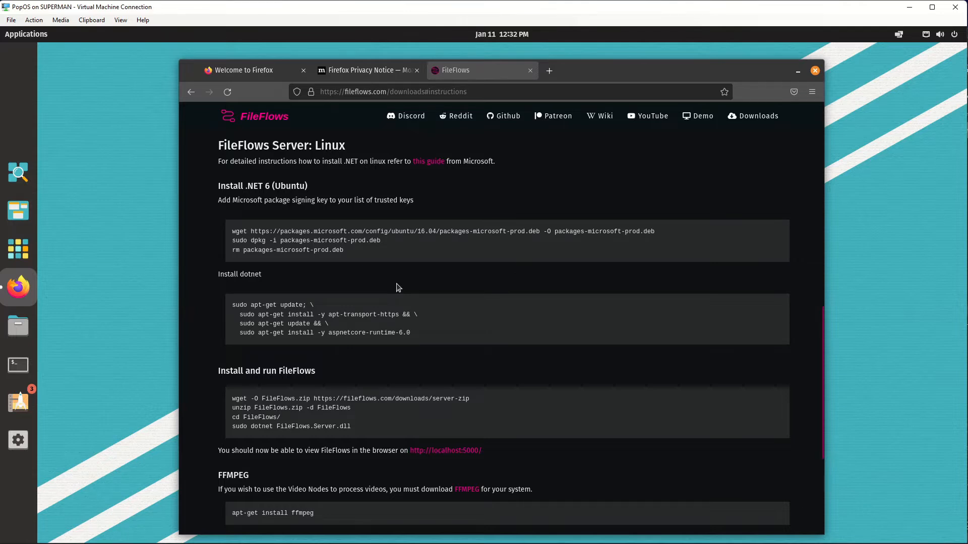
pyautogui.moveTo(429, 258)
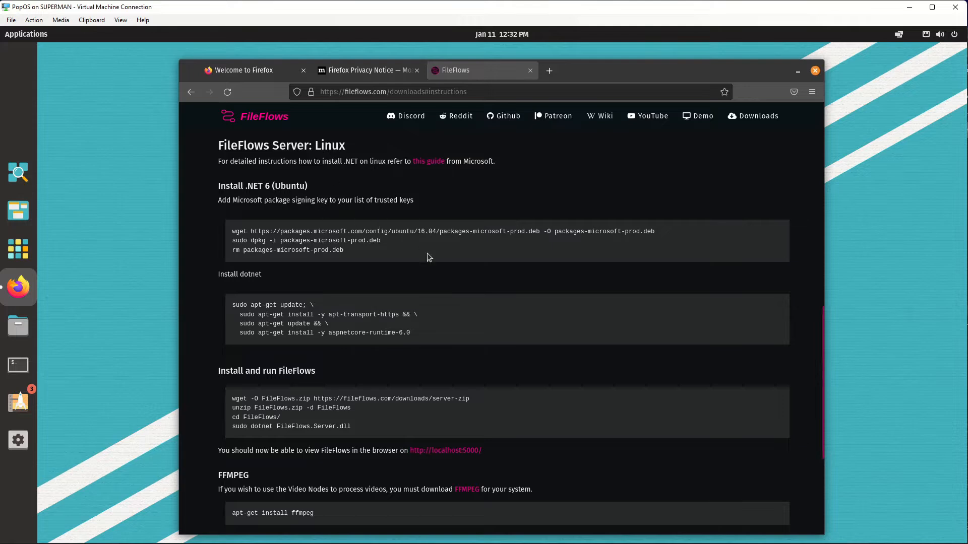
pyautogui.moveTo(428, 161)
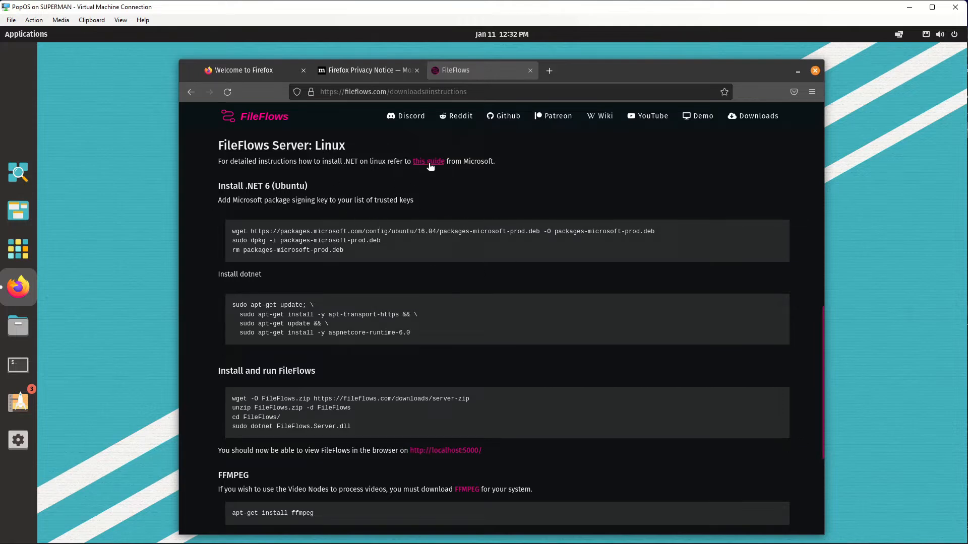
pyautogui.click(429, 161)
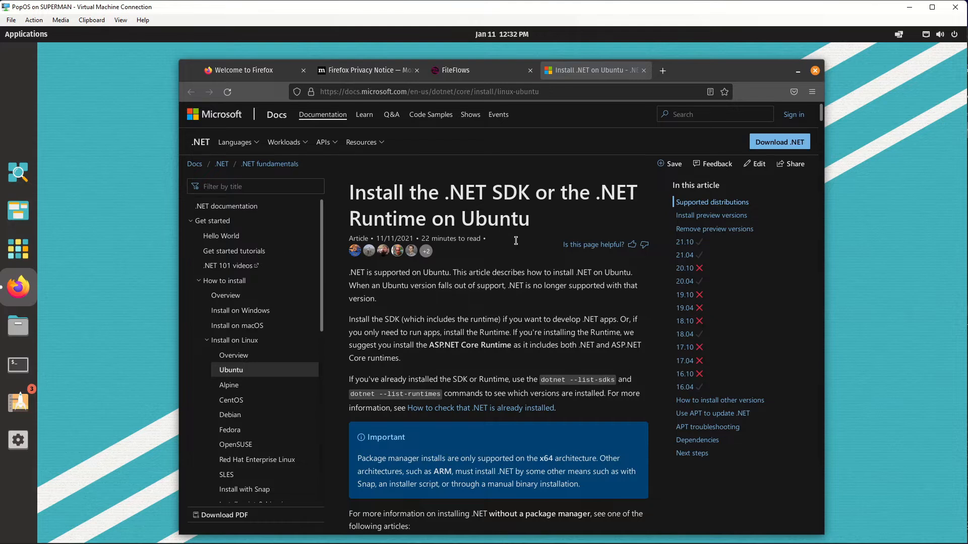
pyautogui.scroll(-3)
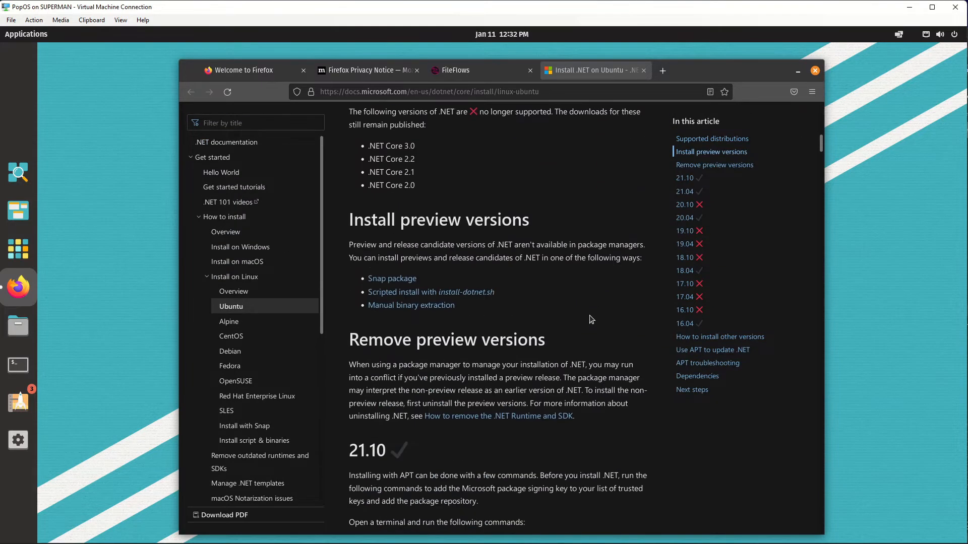
pyautogui.click(230, 351)
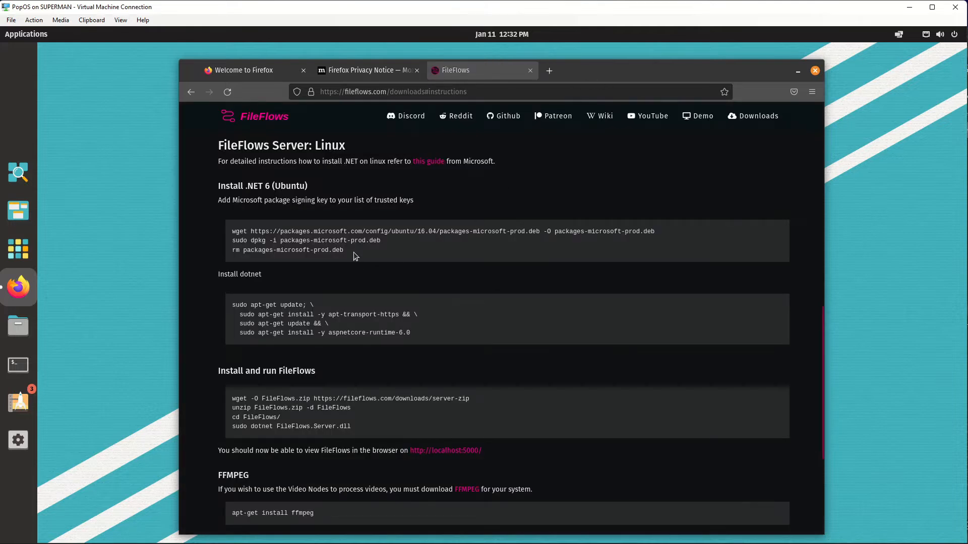
# Copy Microsoft's package signing-key commands and run them in a new terminal.
pyautogui.moveTo(233, 232); pyautogui.dragTo(343, 250)
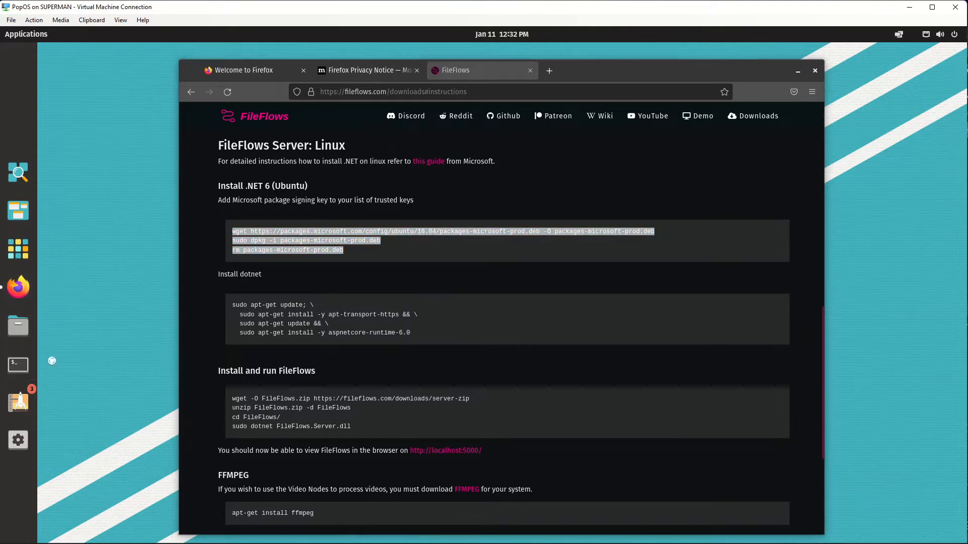
pyautogui.click(17, 364)
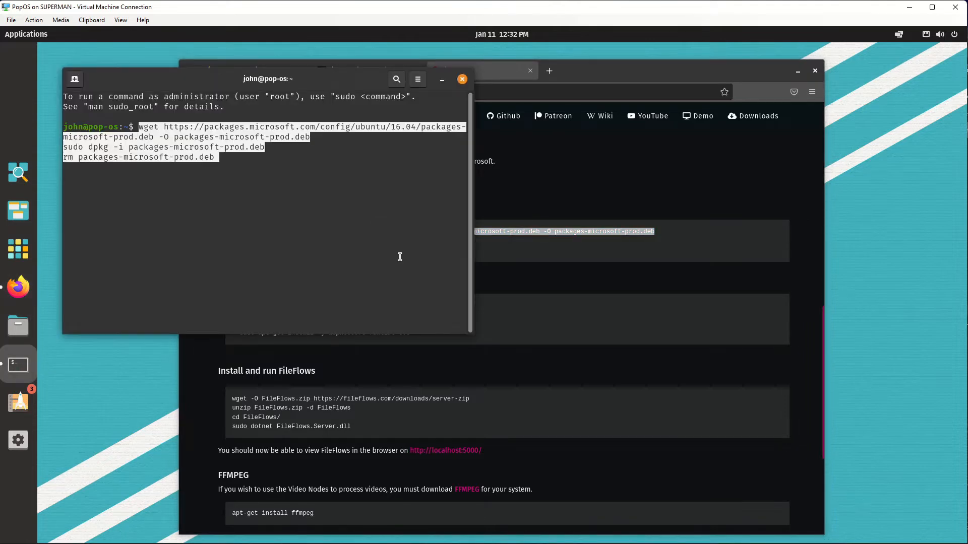
pyautogui.press('Return')
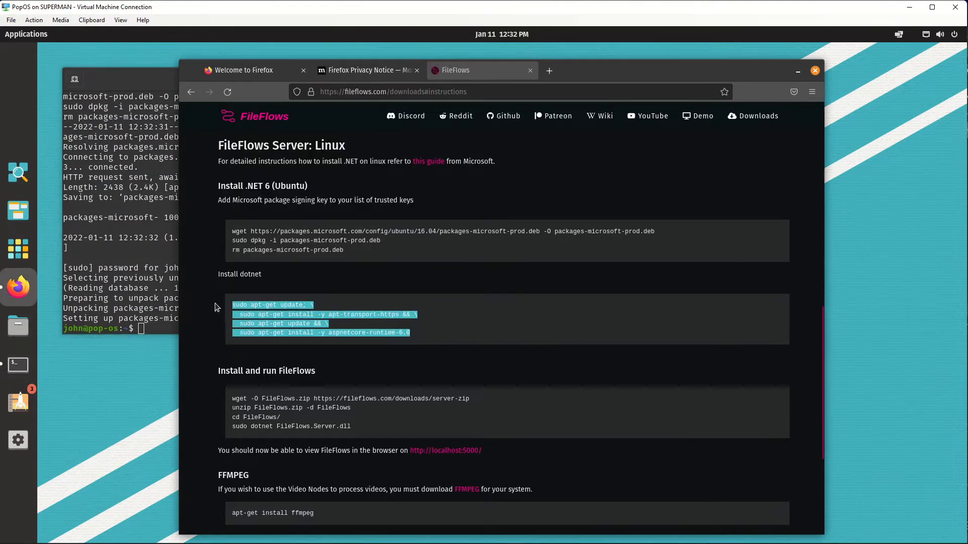
pyautogui.moveTo(125, 260)
pyautogui.write('dotnet')
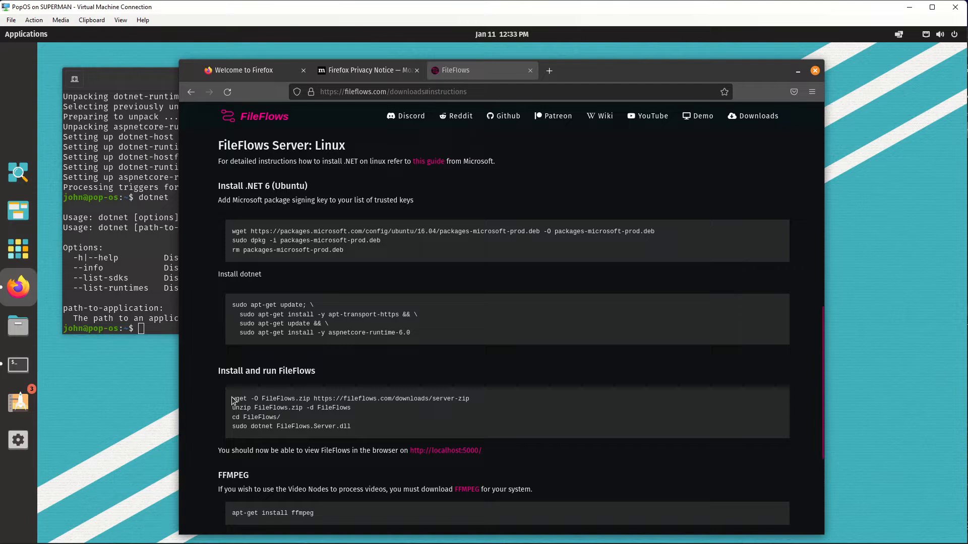
# Copy the wget, unzip, cd and dotnet FileFlows.Server.dll commands and run them in Terminal.
pyautogui.moveTo(233, 398); pyautogui.dragTo(317, 399)
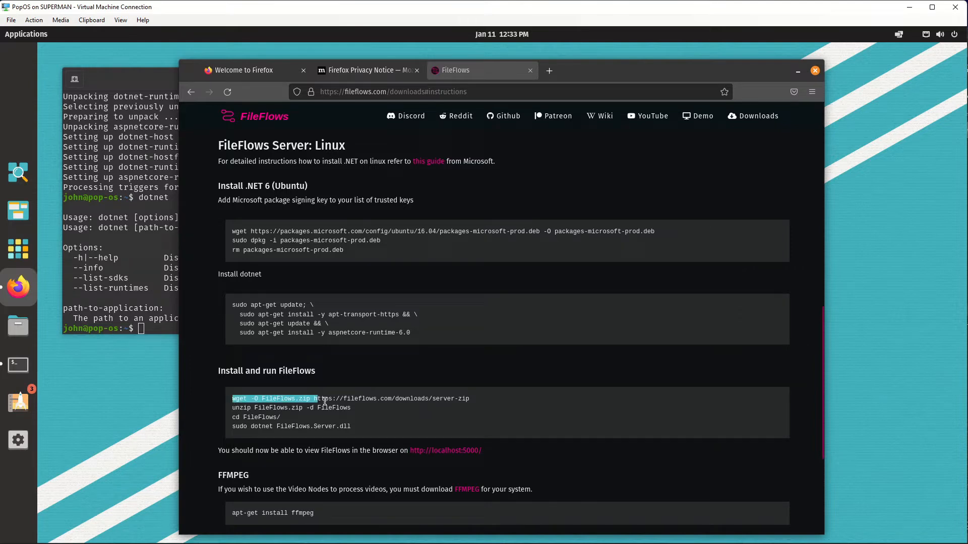
pyautogui.click(473, 400)
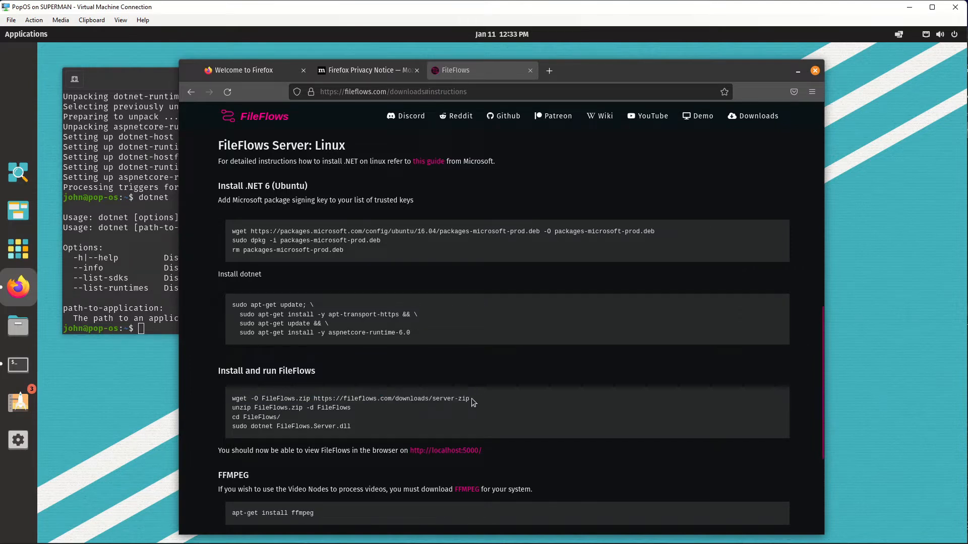
pyautogui.moveTo(314, 398); pyautogui.dragTo(469, 398)
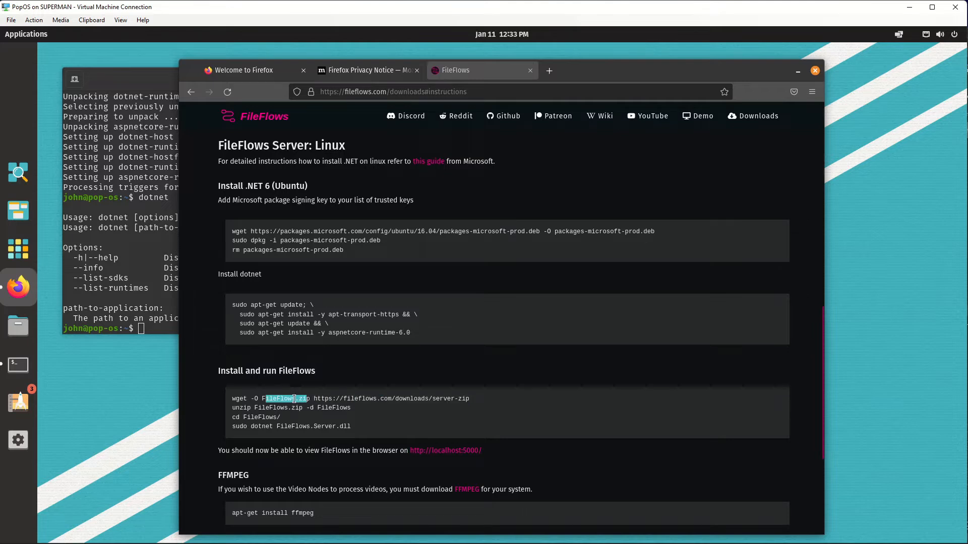
pyautogui.click(270, 407)
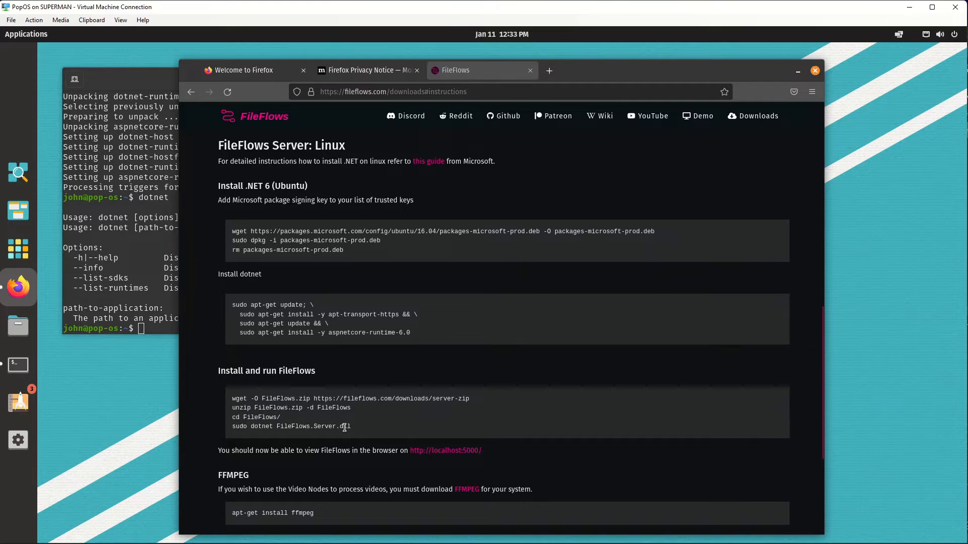
pyautogui.moveTo(233, 398); pyautogui.dragTo(351, 426)
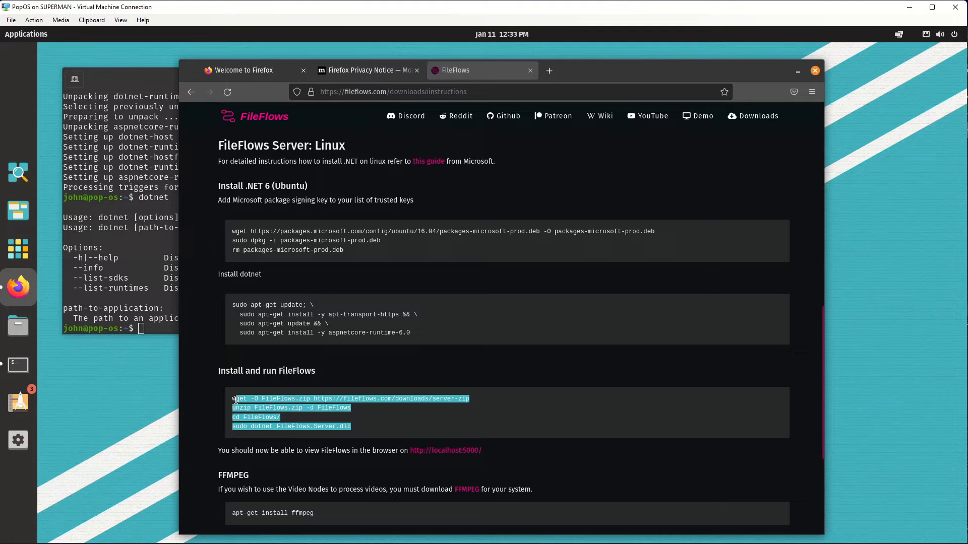
pyautogui.moveTo(294, 410)
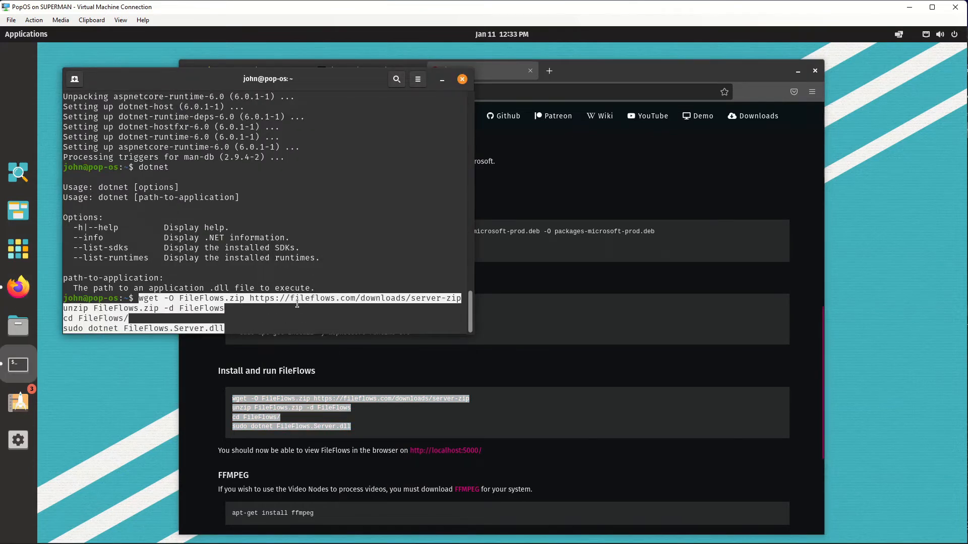
pyautogui.press('Return')
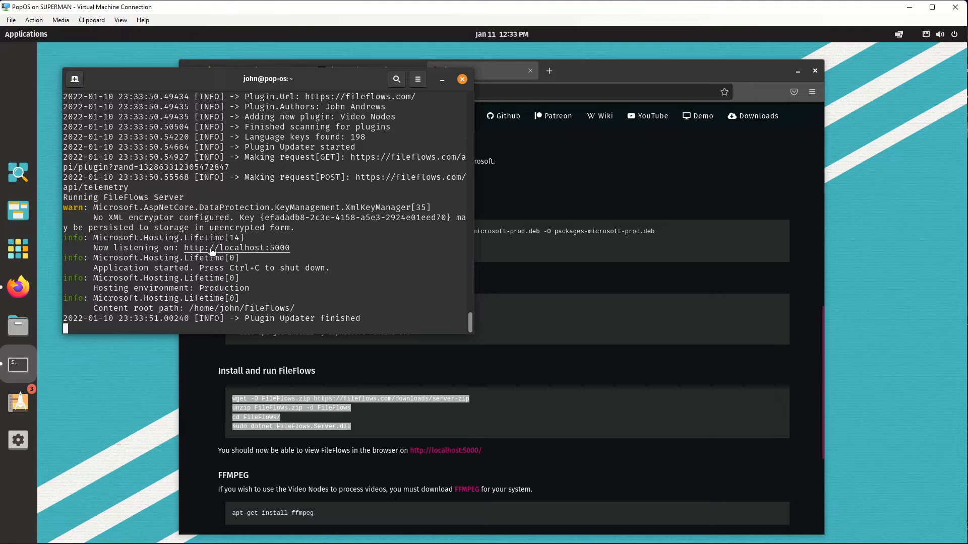
pyautogui.moveTo(270, 252)
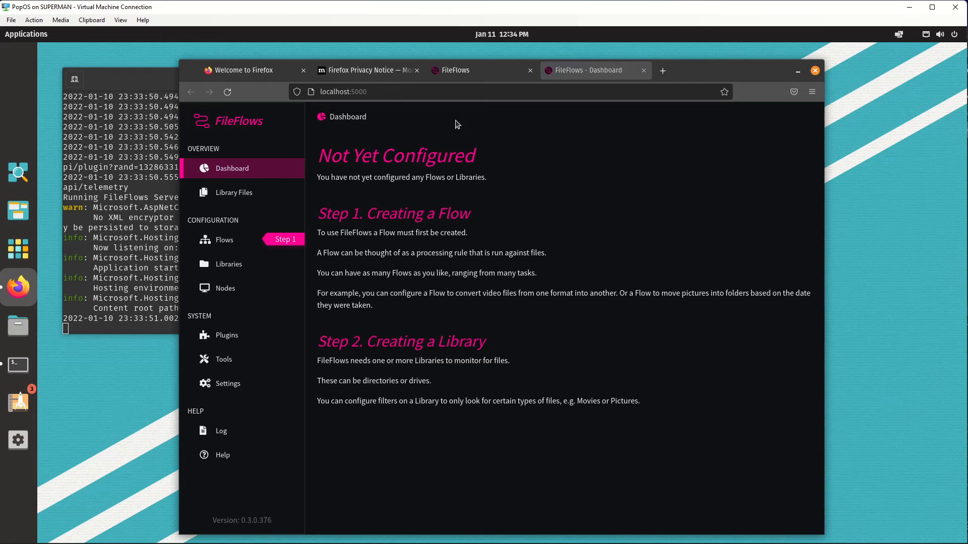
pyautogui.moveTo(462, 135)
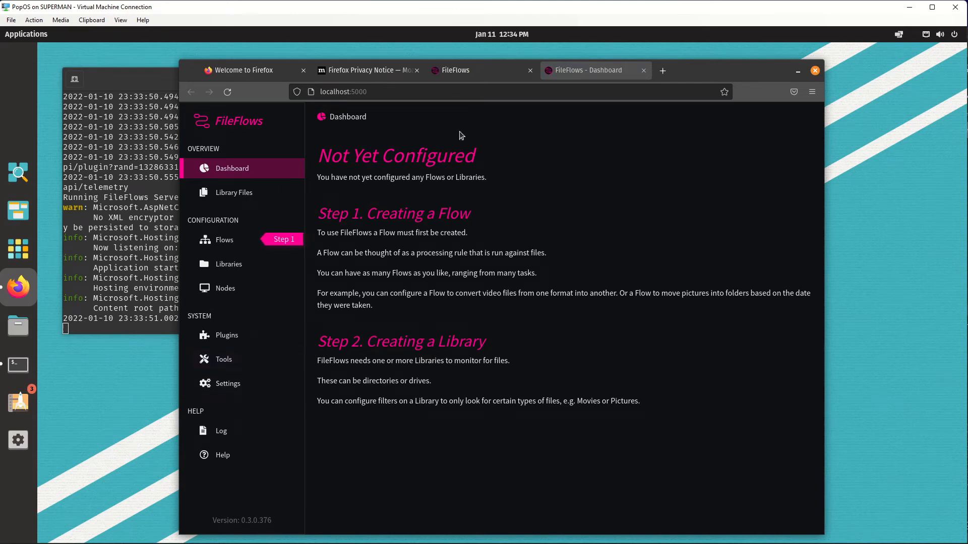
# Switch back to the FileFlows Linux install instructions tab.
pyautogui.click(454, 69)
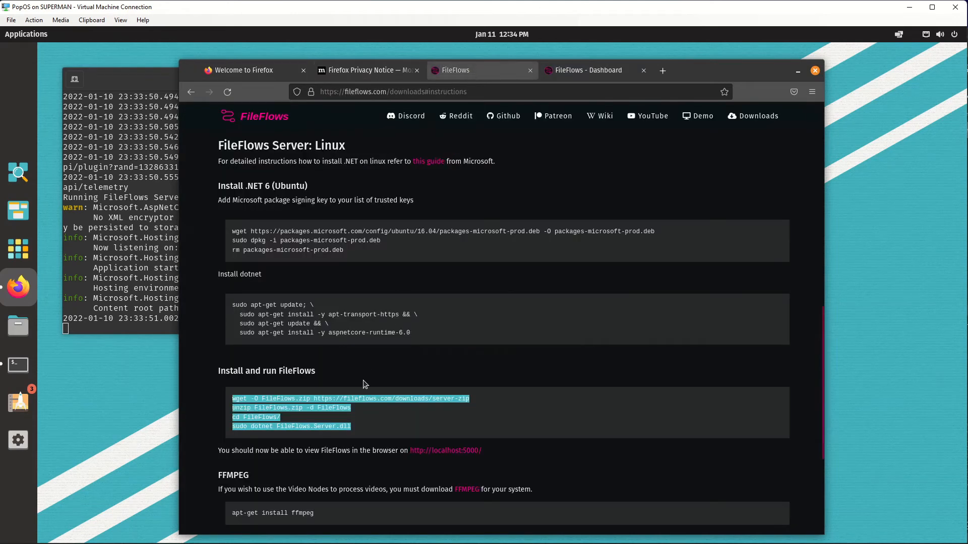
# Scroll to the FFMPEG section and confirm the ffmpeg install with y.
pyautogui.scroll(-3)
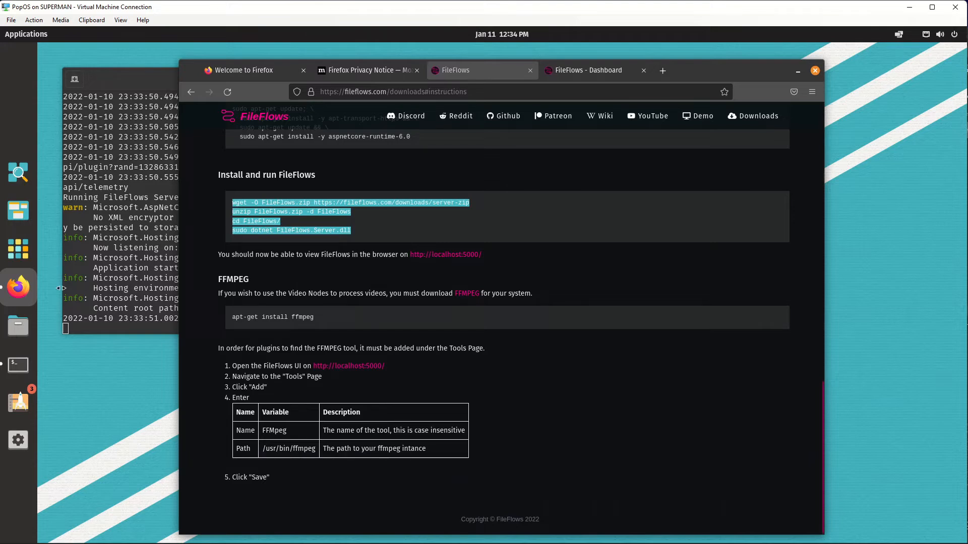
pyautogui.moveTo(18, 364)
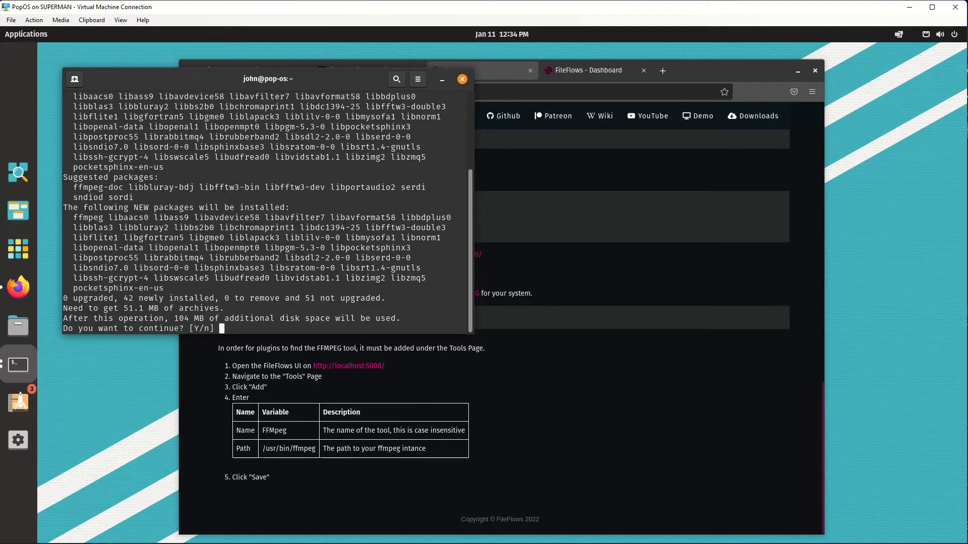
pyautogui.write('y')
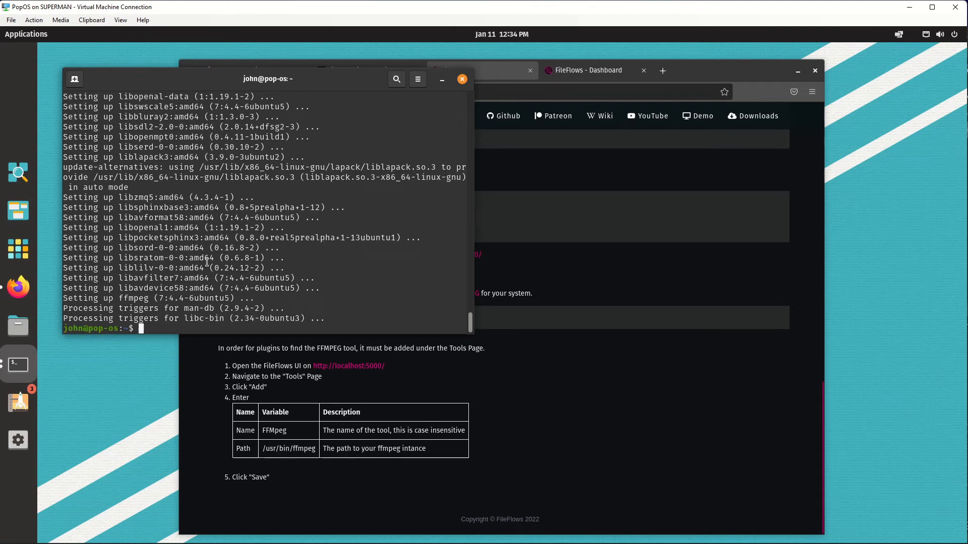
# Verify ffmpeg runs, then edit the FFMpeg entry under FileFlows Tools and browse its Path.
pyautogui.write('ffmpeg')
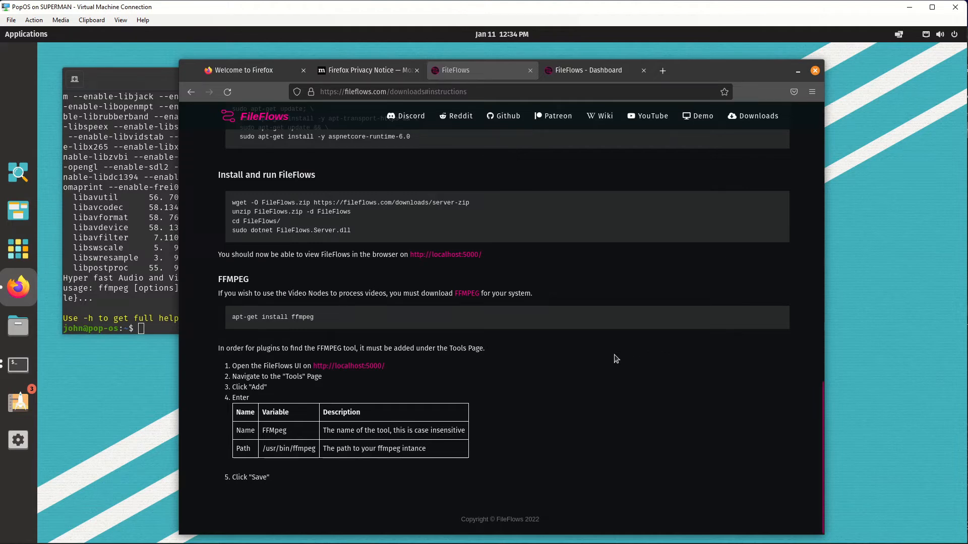
pyautogui.moveTo(538, 170)
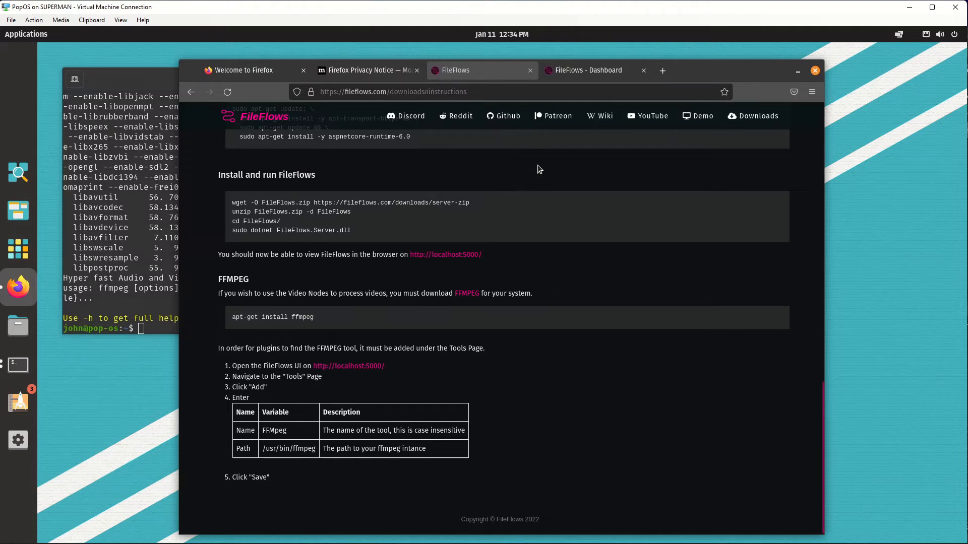
pyautogui.moveTo(497, 313)
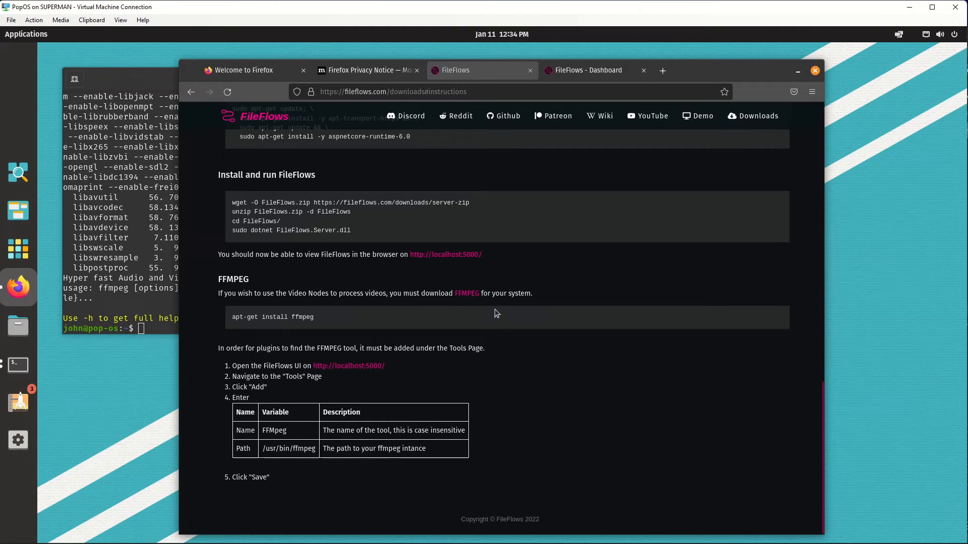
pyautogui.moveTo(605, 105)
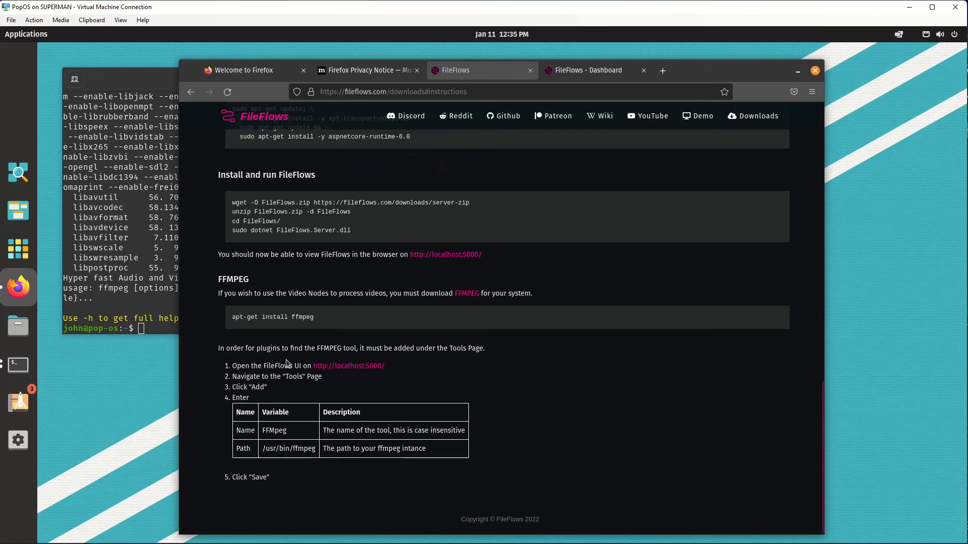
pyautogui.click(348, 365)
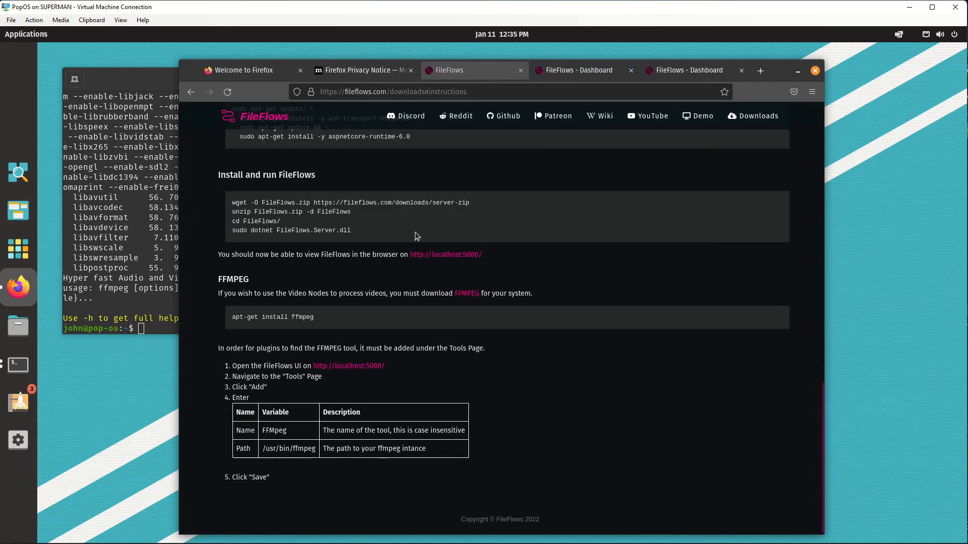
pyautogui.moveTo(308, 390)
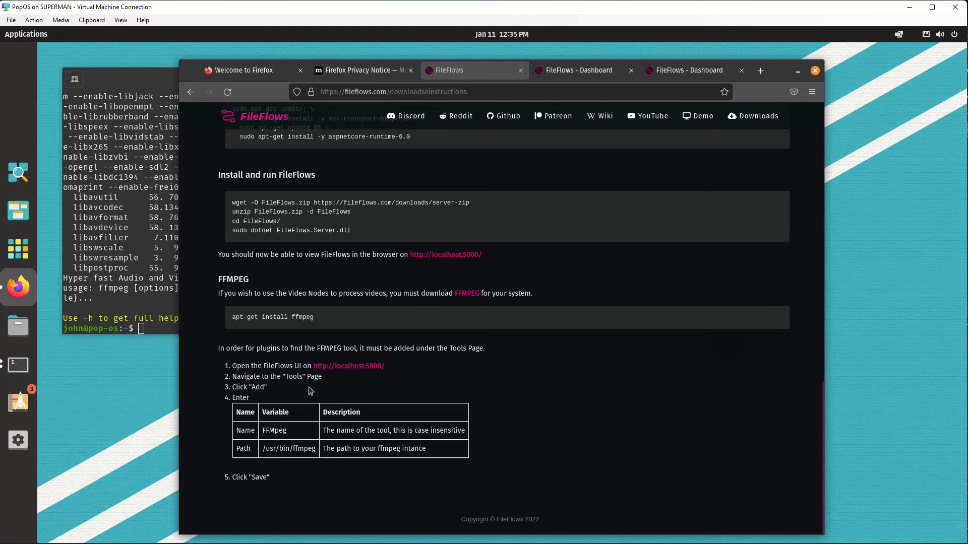
pyautogui.click(578, 69)
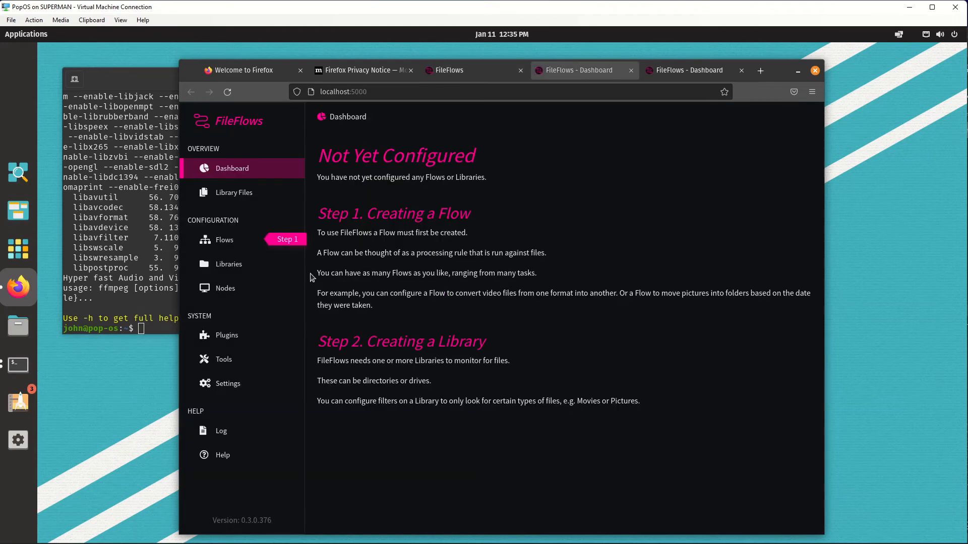
pyautogui.click(224, 360)
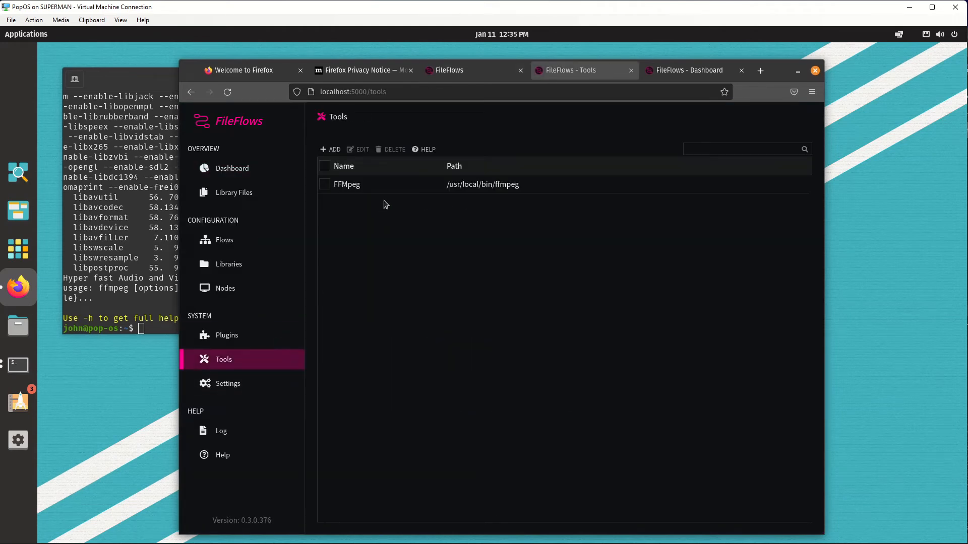
pyautogui.moveTo(385, 193)
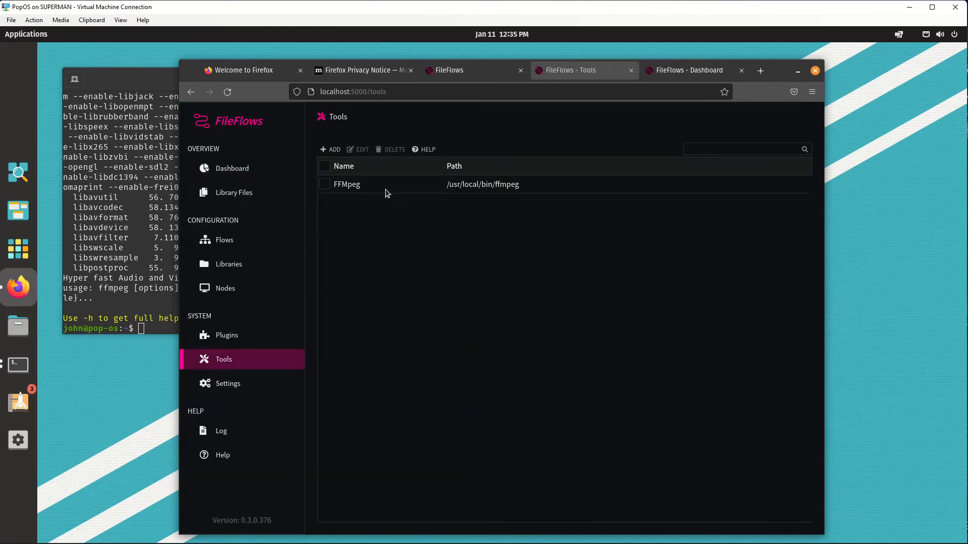
pyautogui.doubleClick(346, 184)
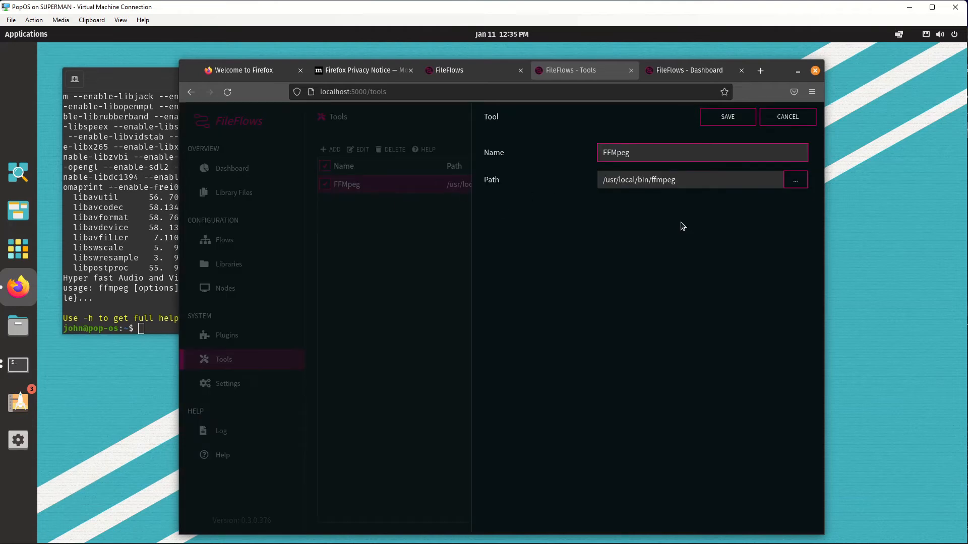
pyautogui.click(795, 180)
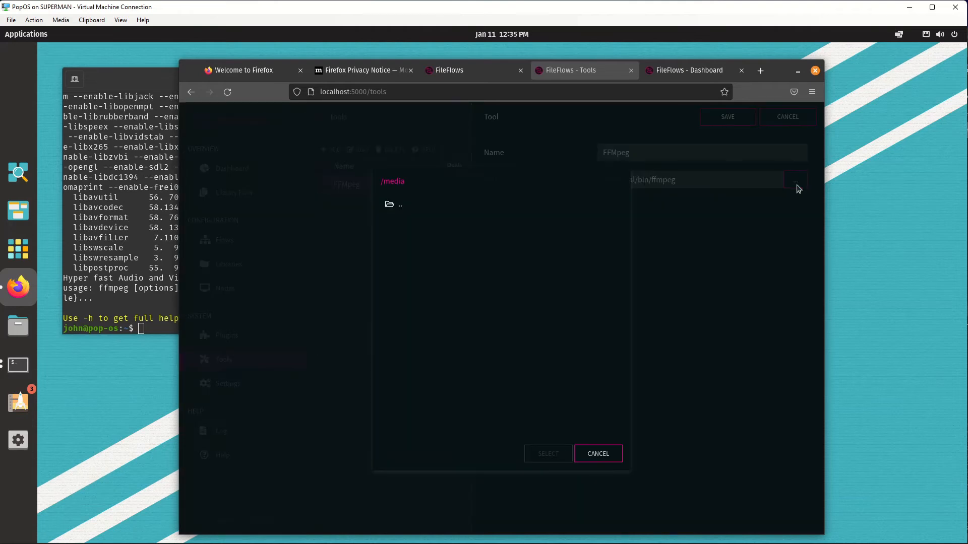
# Navigate the path browser from /media to /usr/bin and scroll down to ffmpeg.
pyautogui.click(399, 204)
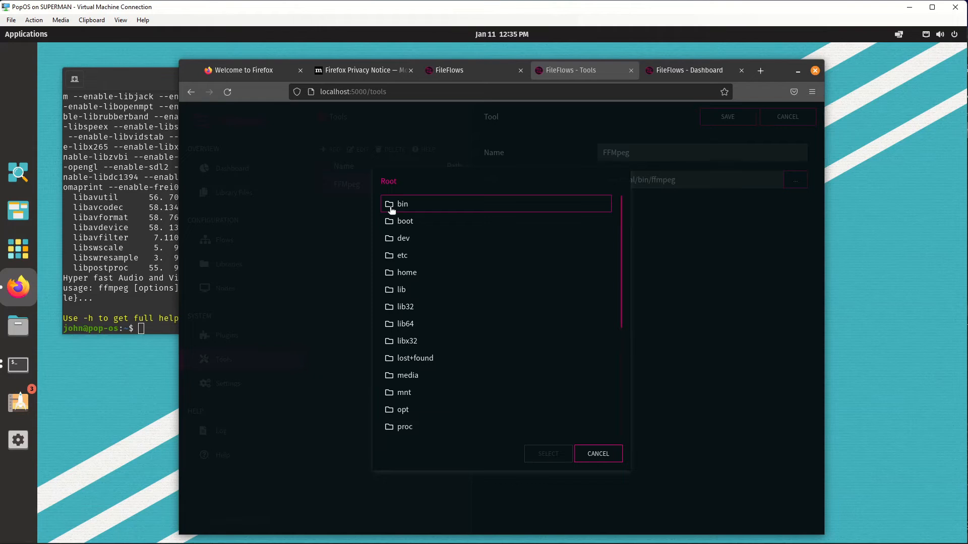
pyautogui.click(449, 70)
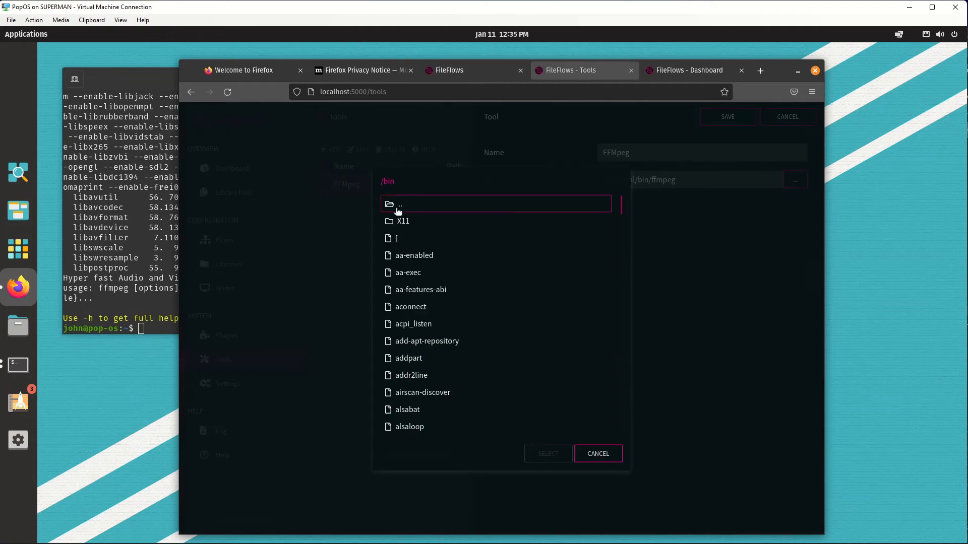
pyautogui.click(400, 204)
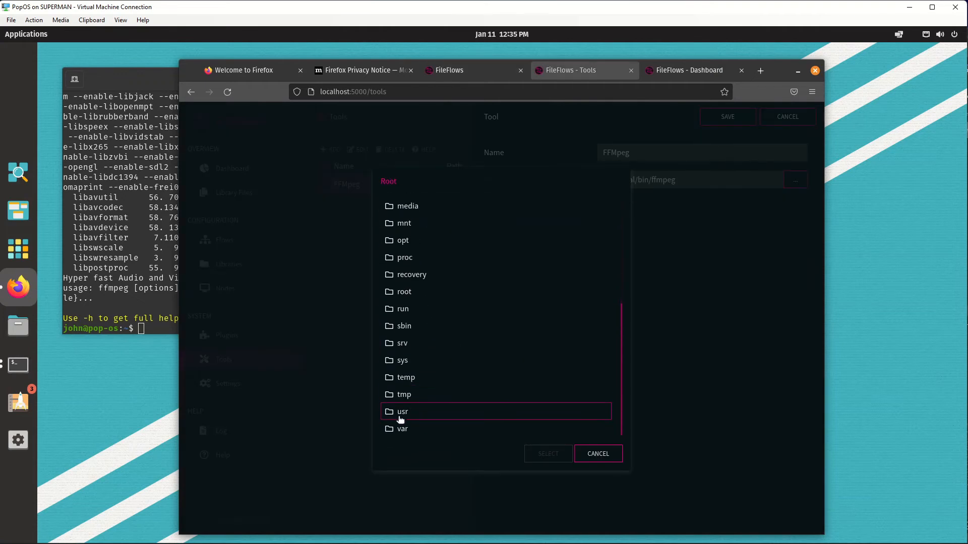
pyautogui.doubleClick(402, 412)
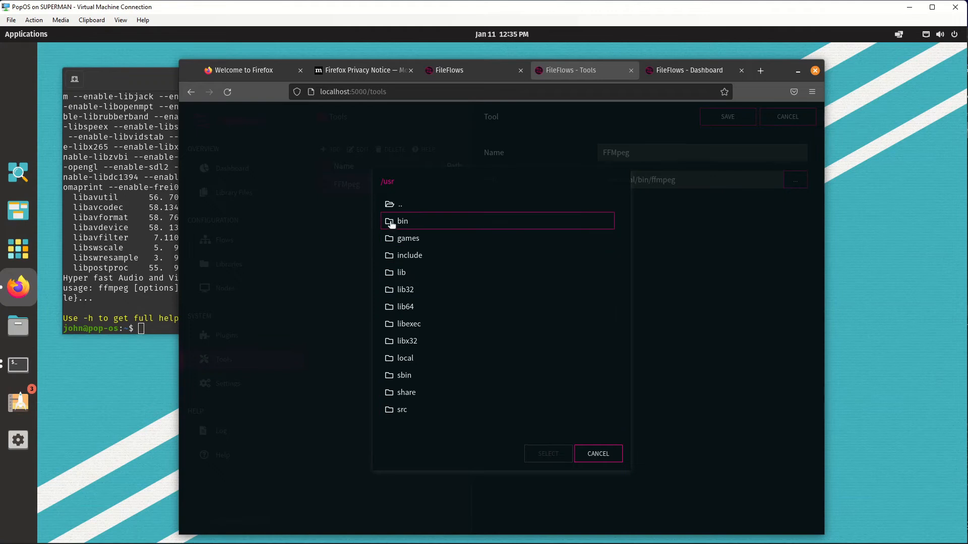
pyautogui.doubleClick(402, 221)
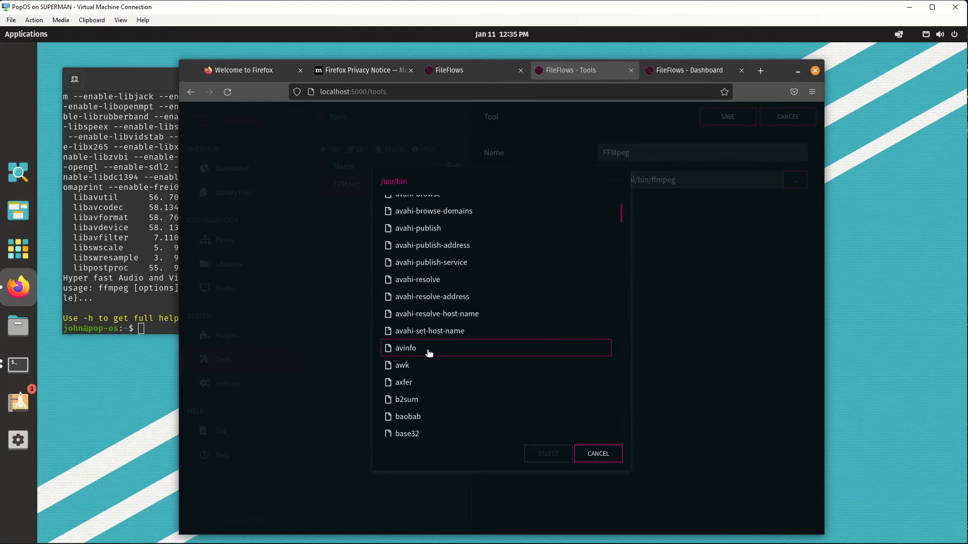
pyautogui.scroll(-3)
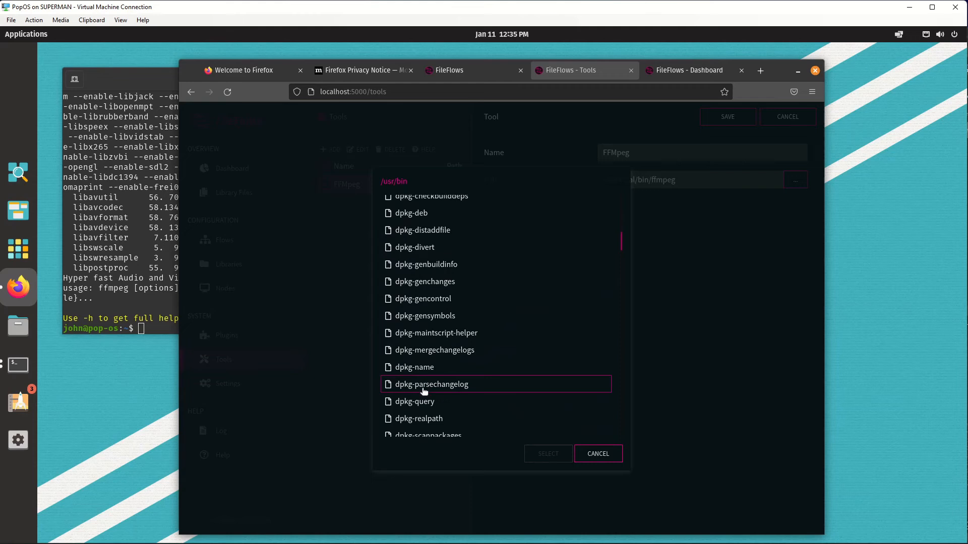
pyautogui.scroll(-3)
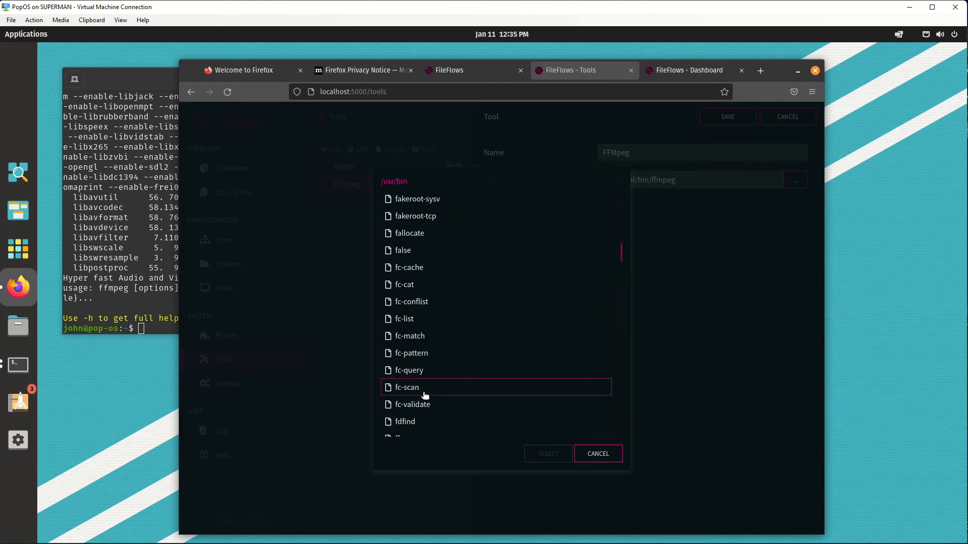
pyautogui.scroll(-3)
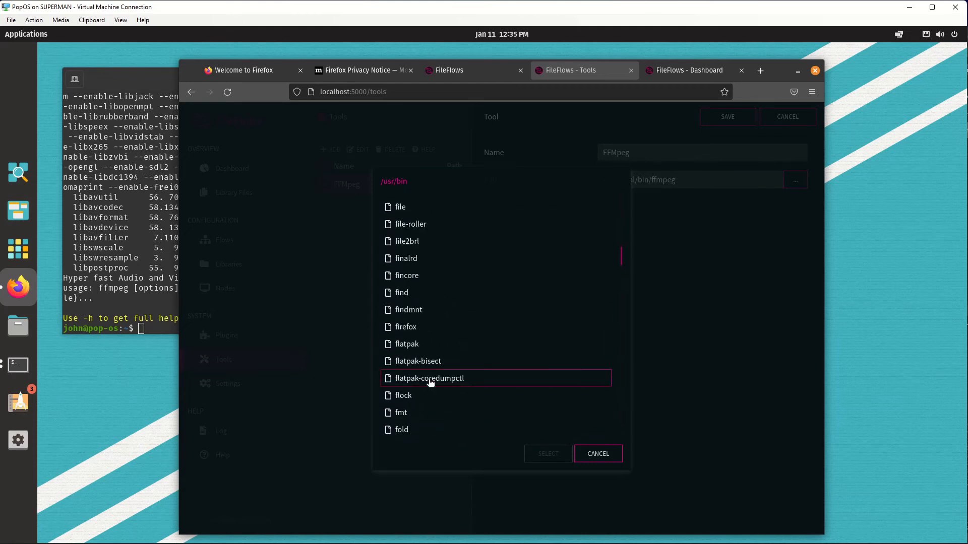
pyautogui.scroll(-3)
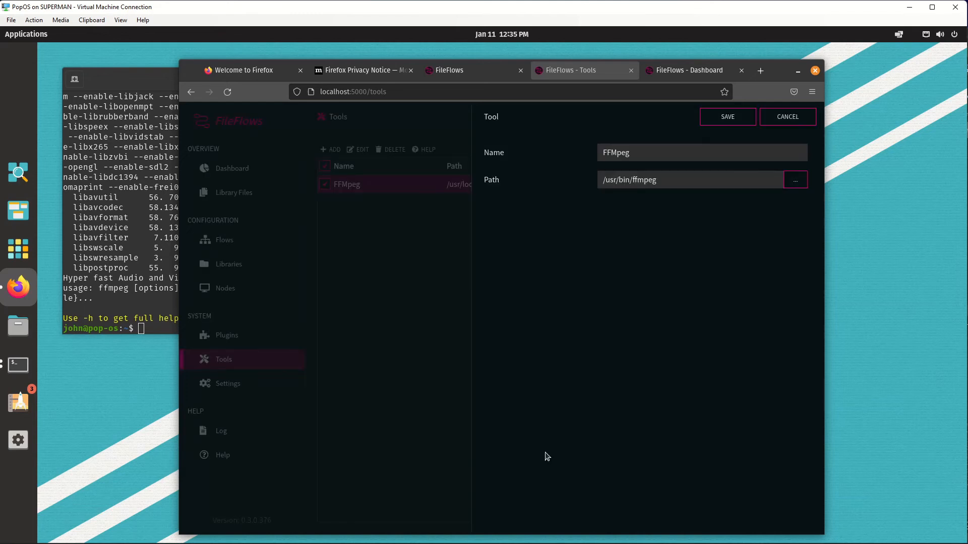
# Save the FFMpeg tool and go to the empty Flows page.
pyautogui.click(787, 117)
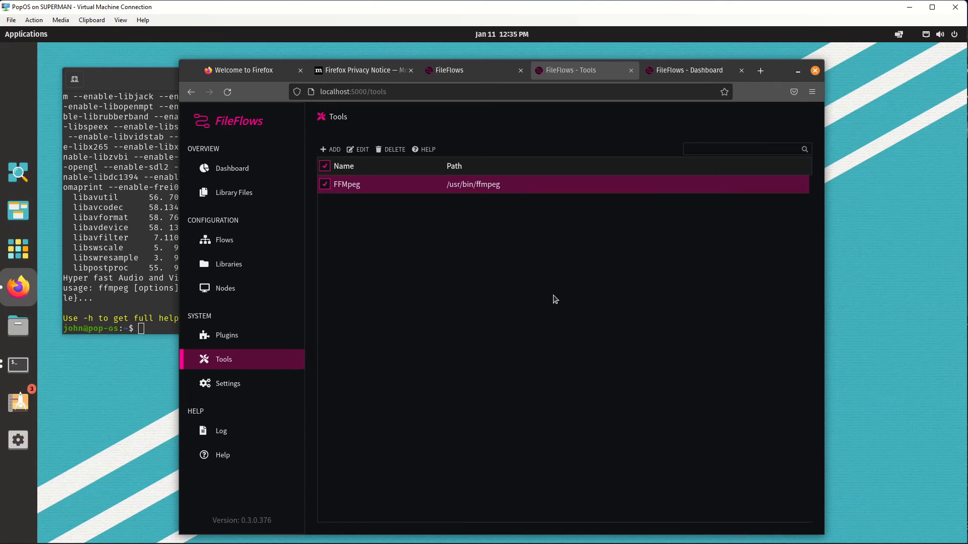
pyautogui.moveTo(337, 250)
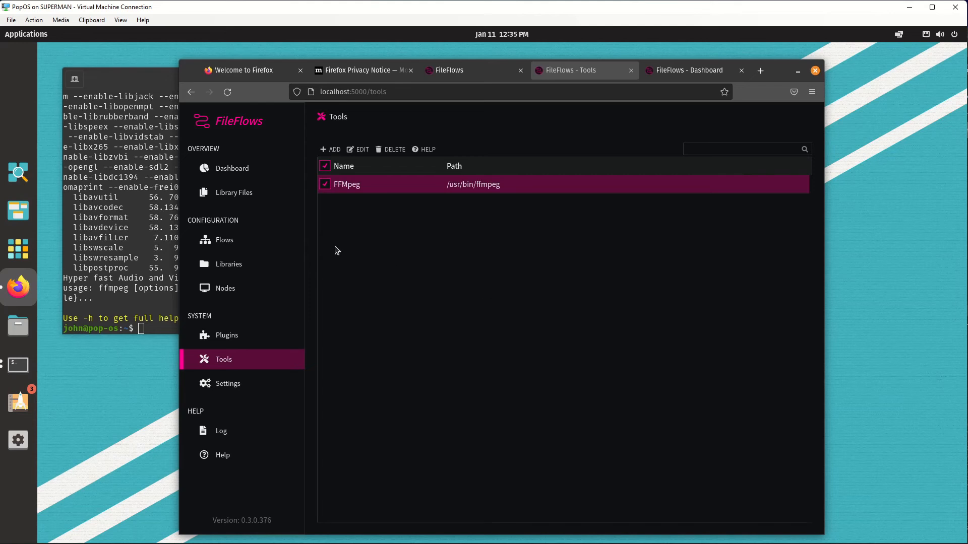
pyautogui.click(224, 239)
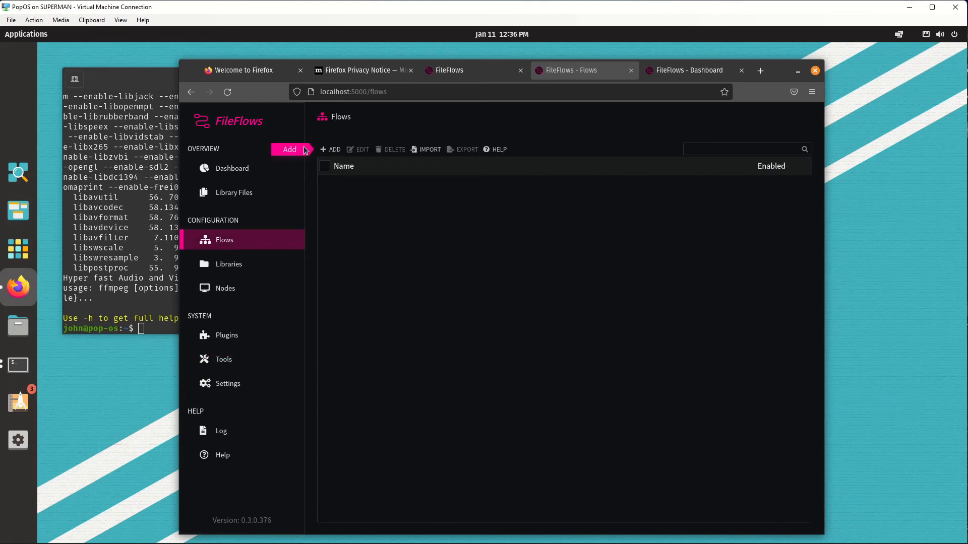
# Add a flow from the Convert Video template with the H265 video codec.
pyautogui.click(289, 149)
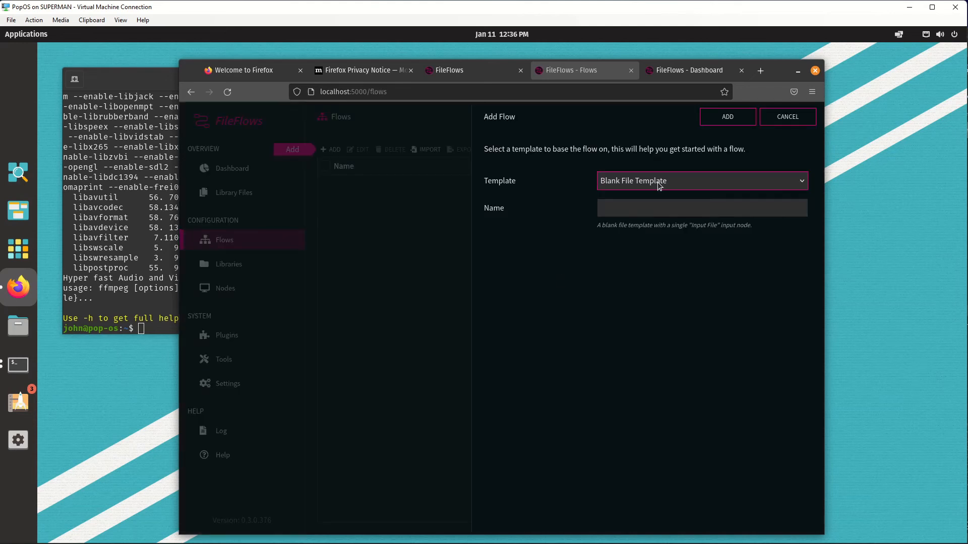
pyautogui.click(702, 181)
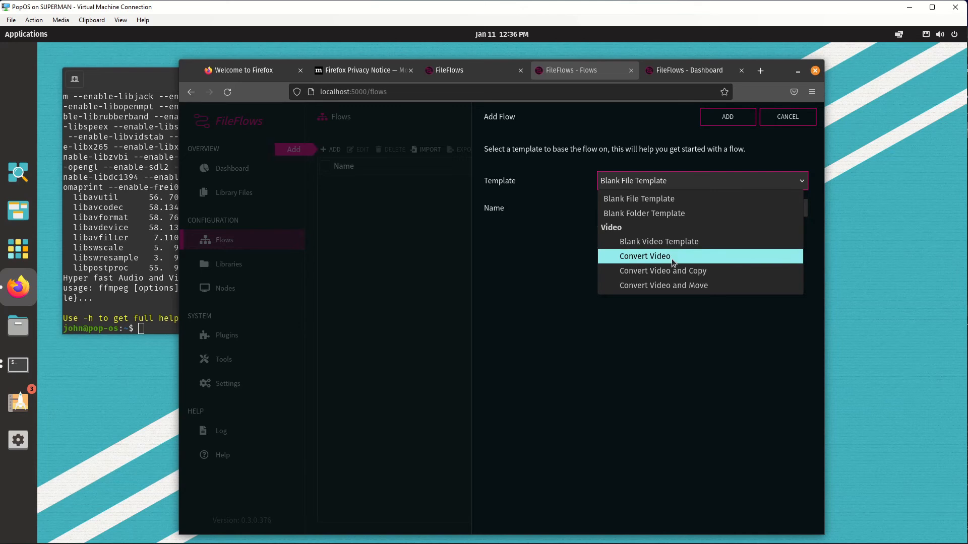
pyautogui.click(644, 256)
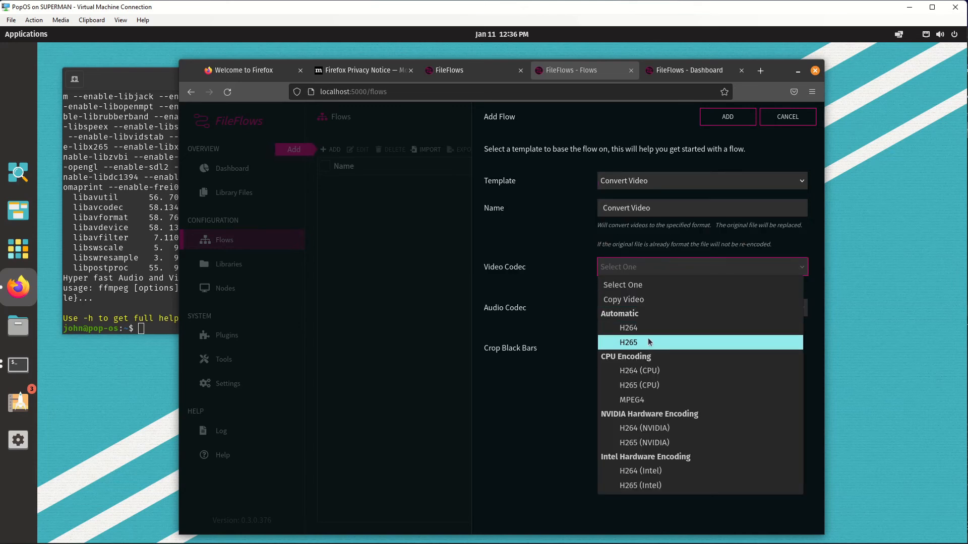
pyautogui.click(628, 343)
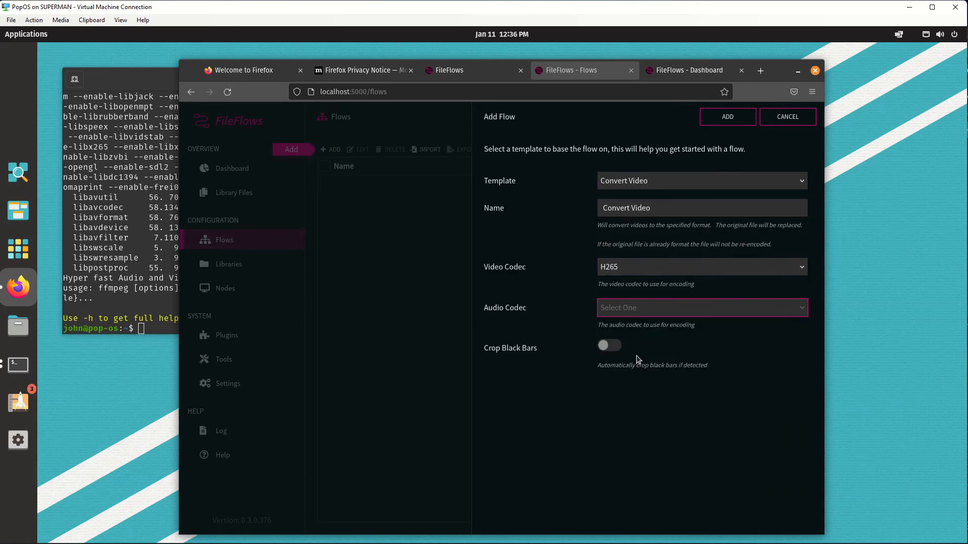
pyautogui.click(727, 117)
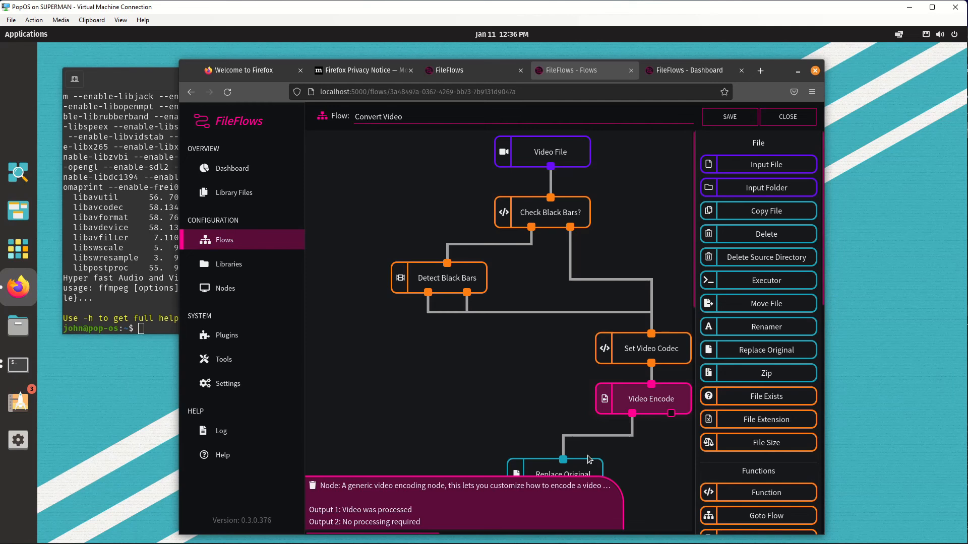
pyautogui.moveTo(660, 398)
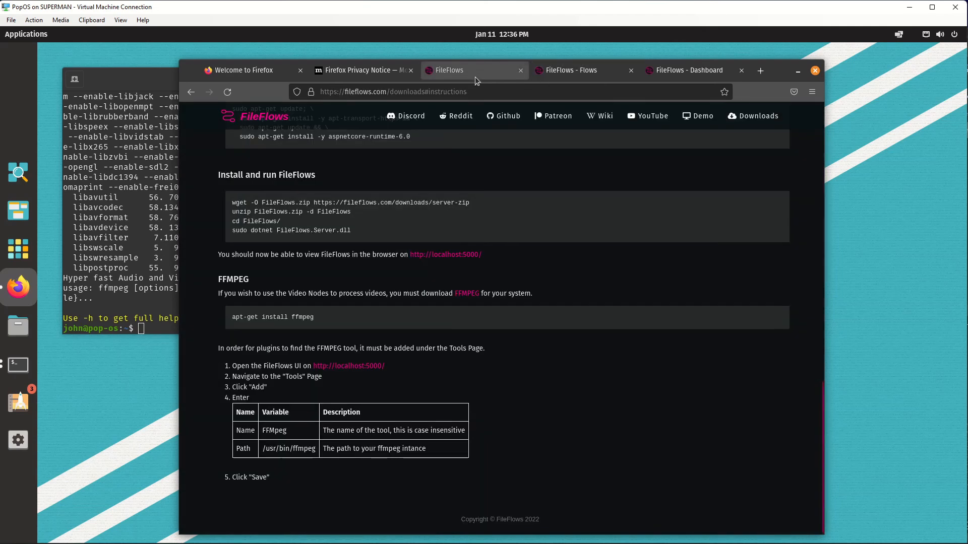
pyautogui.scroll(-3)
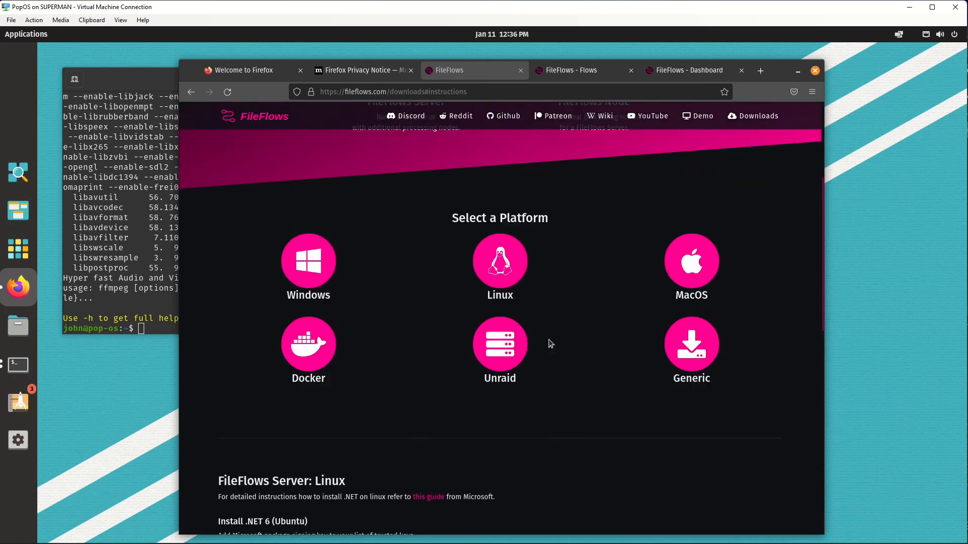
pyautogui.scroll(-3)
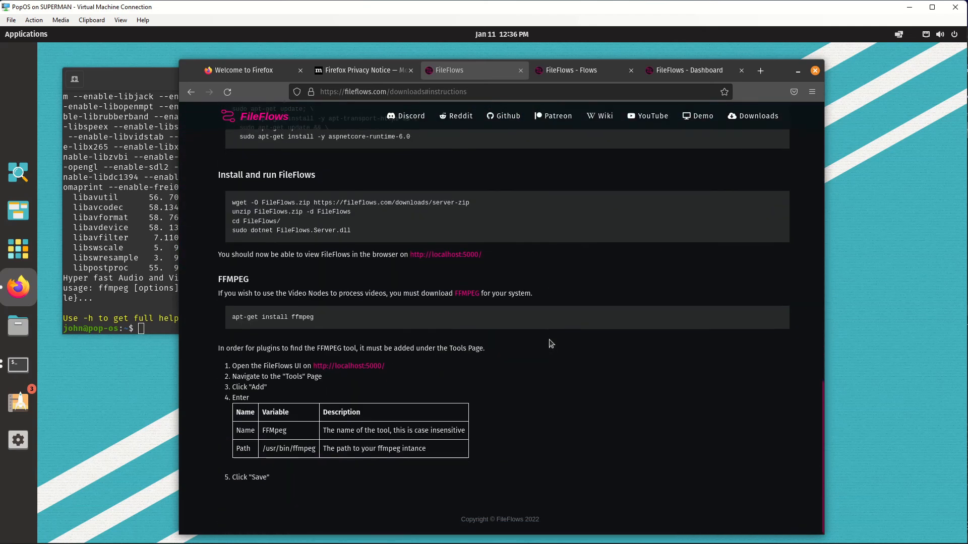
pyautogui.scroll(3)
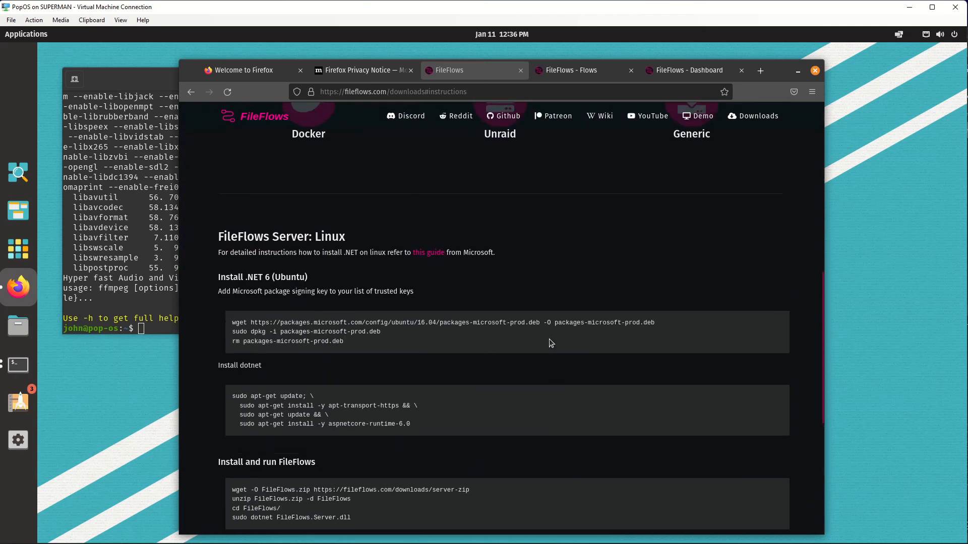
pyautogui.scroll(-3)
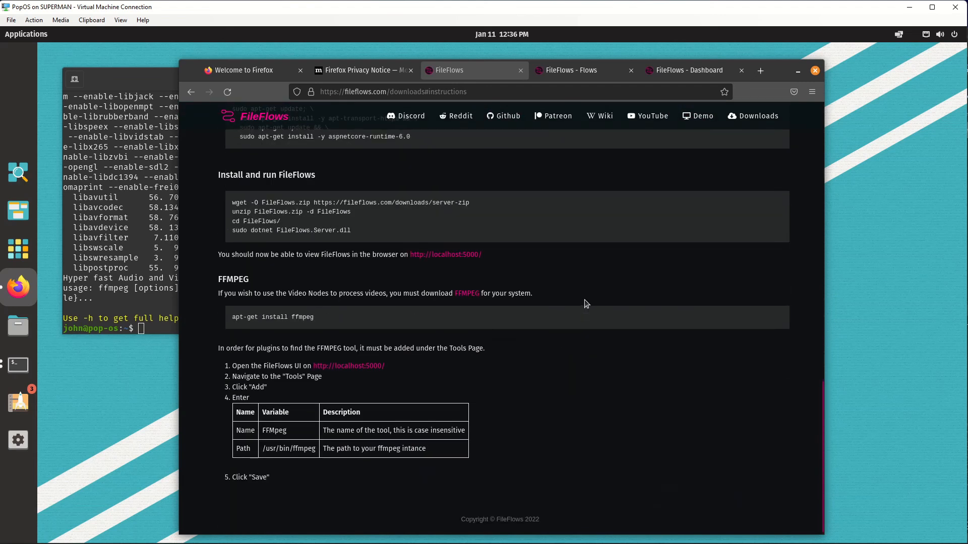
pyautogui.moveTo(583, 308)
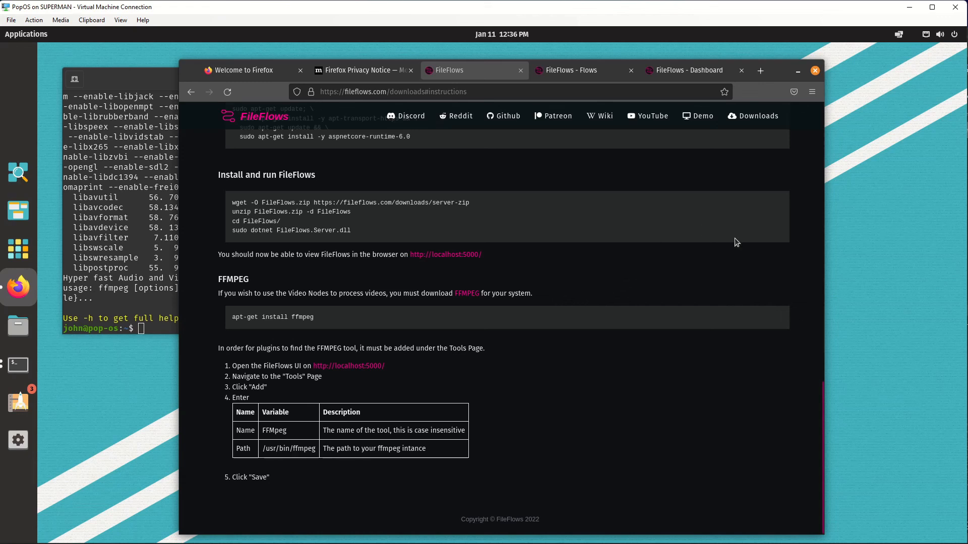
pyautogui.moveTo(701, 251)
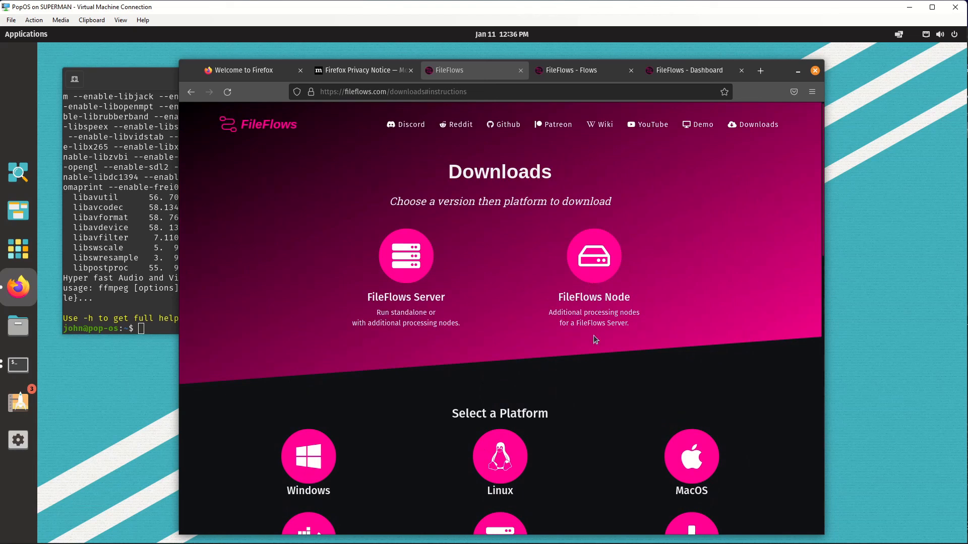
pyautogui.moveTo(736, 221)
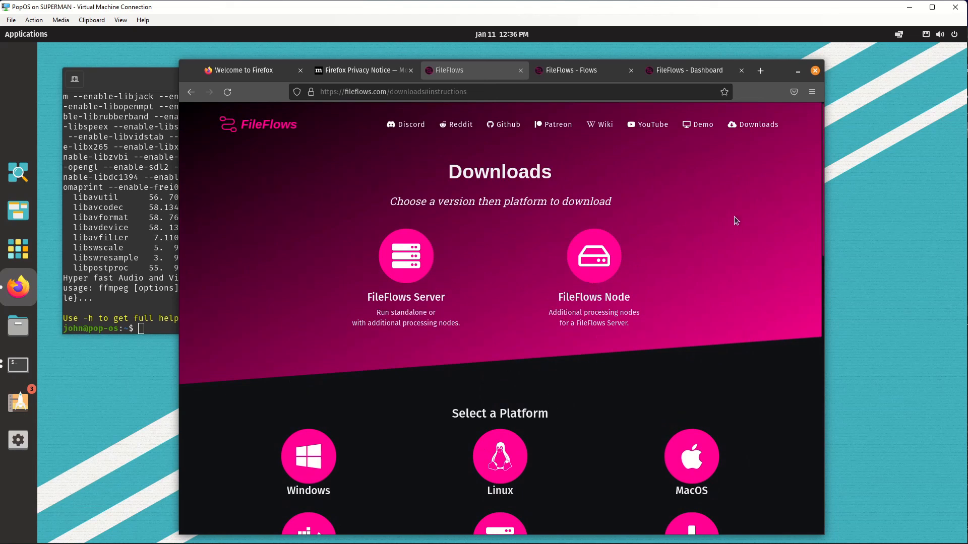